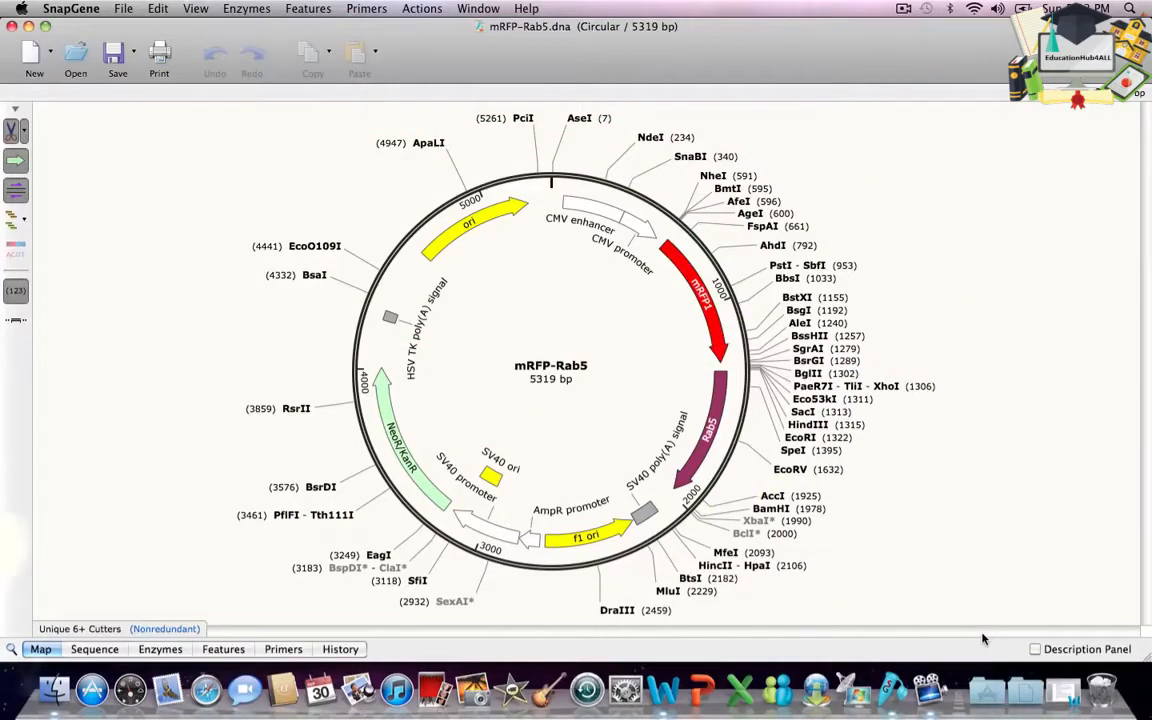
{"action": "mouse_move", "coordinate": [992, 588]}
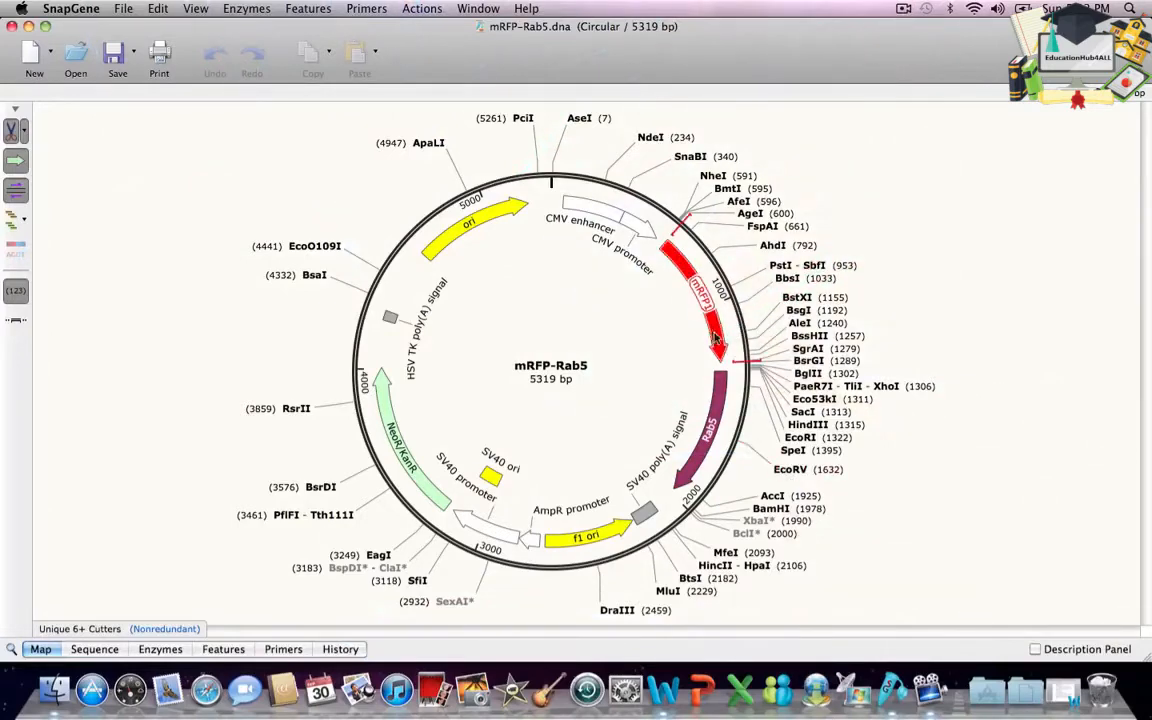
{"action": "mouse_move", "coordinate": [716, 338]}
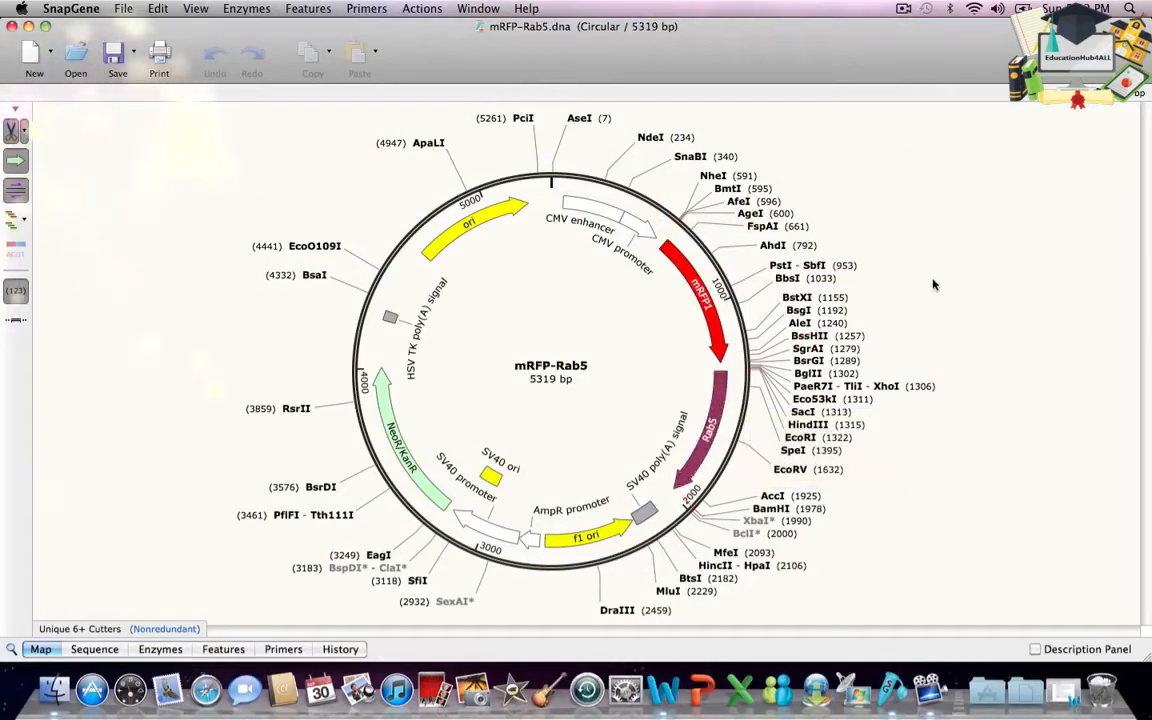
List the open plasmid files via the Window menu from the mRFP-Rab5 map
{"action": "left_click", "coordinate": [478, 8]}
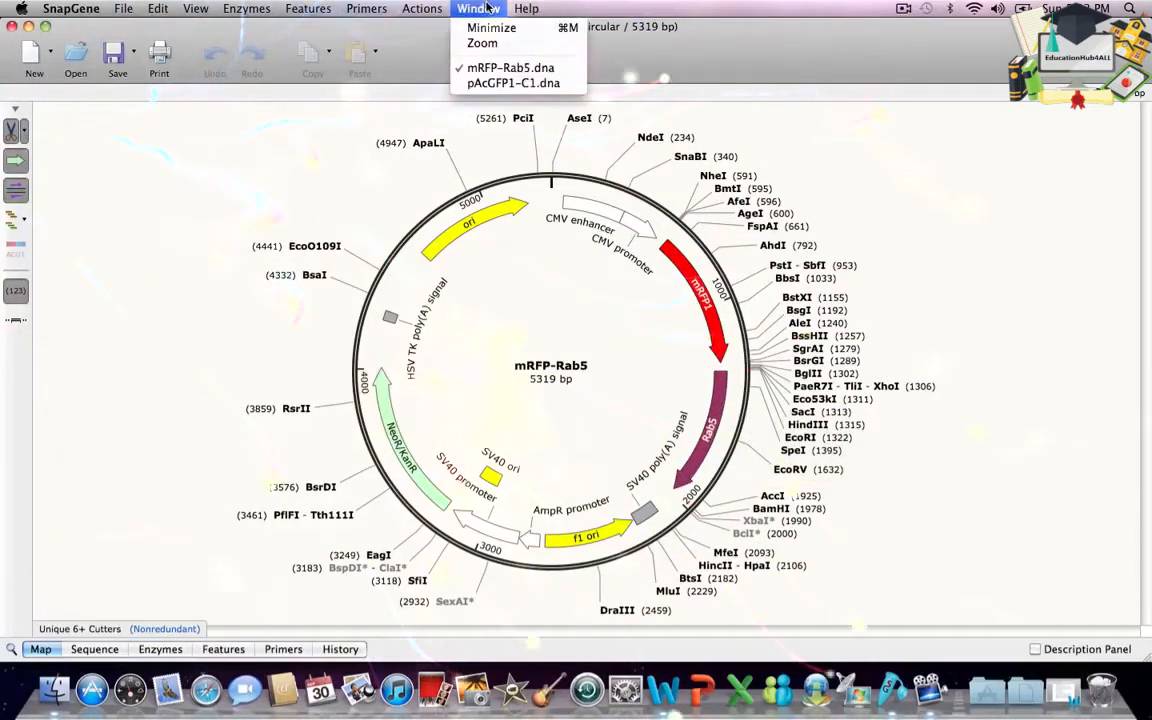
Switch to pAcGFP1-C1 and show its BspEI site (1330) in the sequence view
{"action": "left_click", "coordinate": [512, 84]}
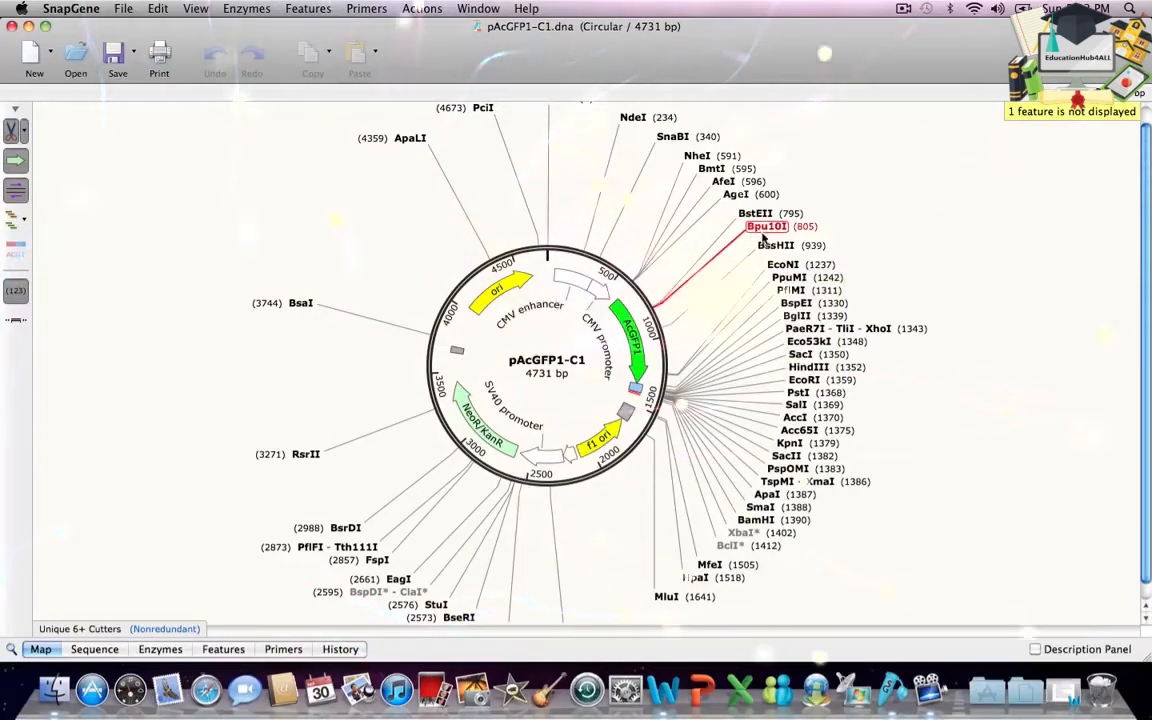
{"action": "left_click", "coordinate": [796, 304]}
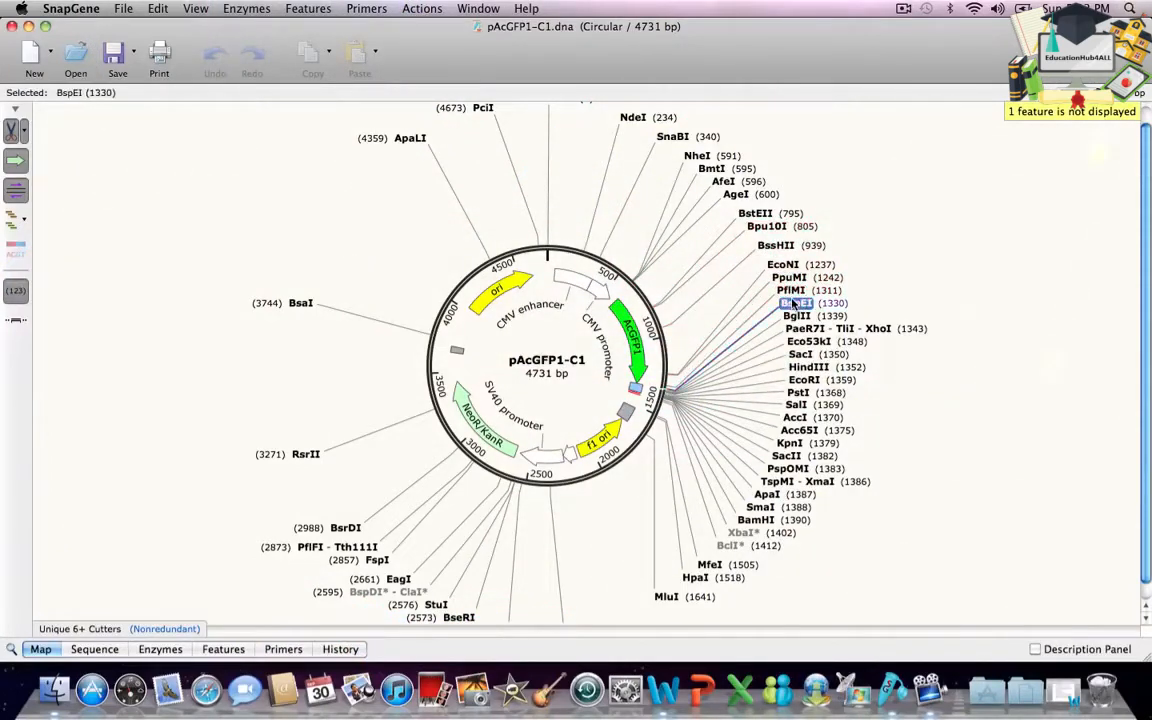
{"action": "left_click", "coordinate": [94, 648]}
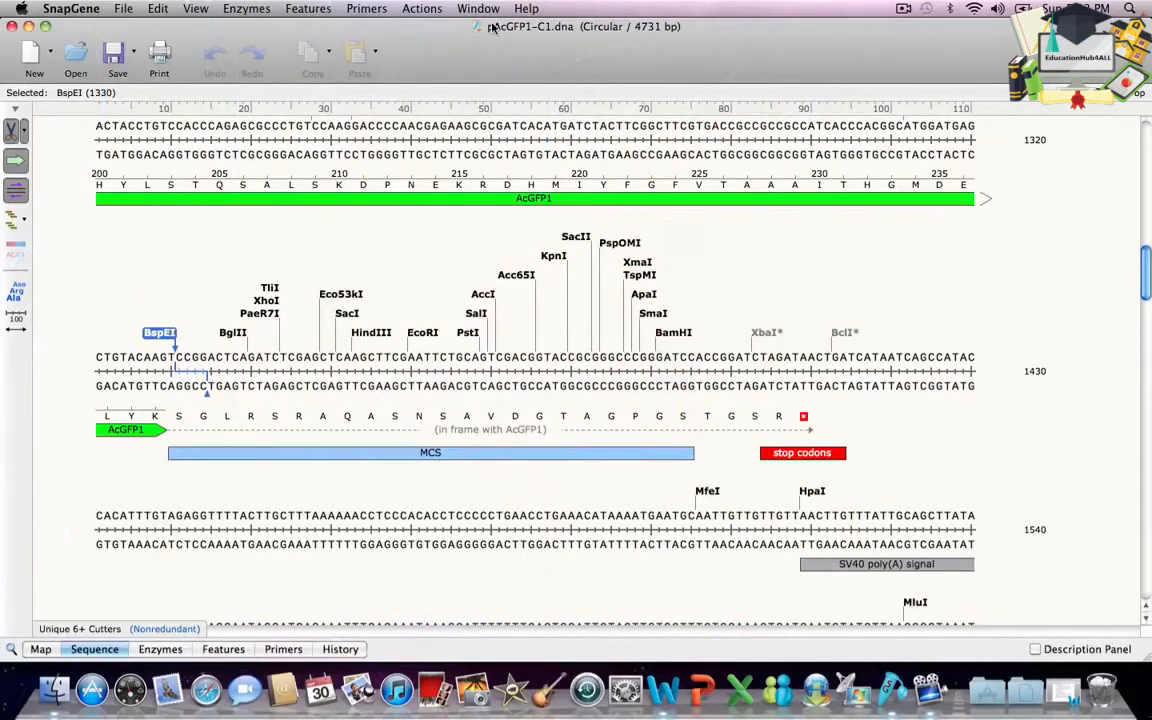
{"action": "left_click", "coordinate": [478, 8]}
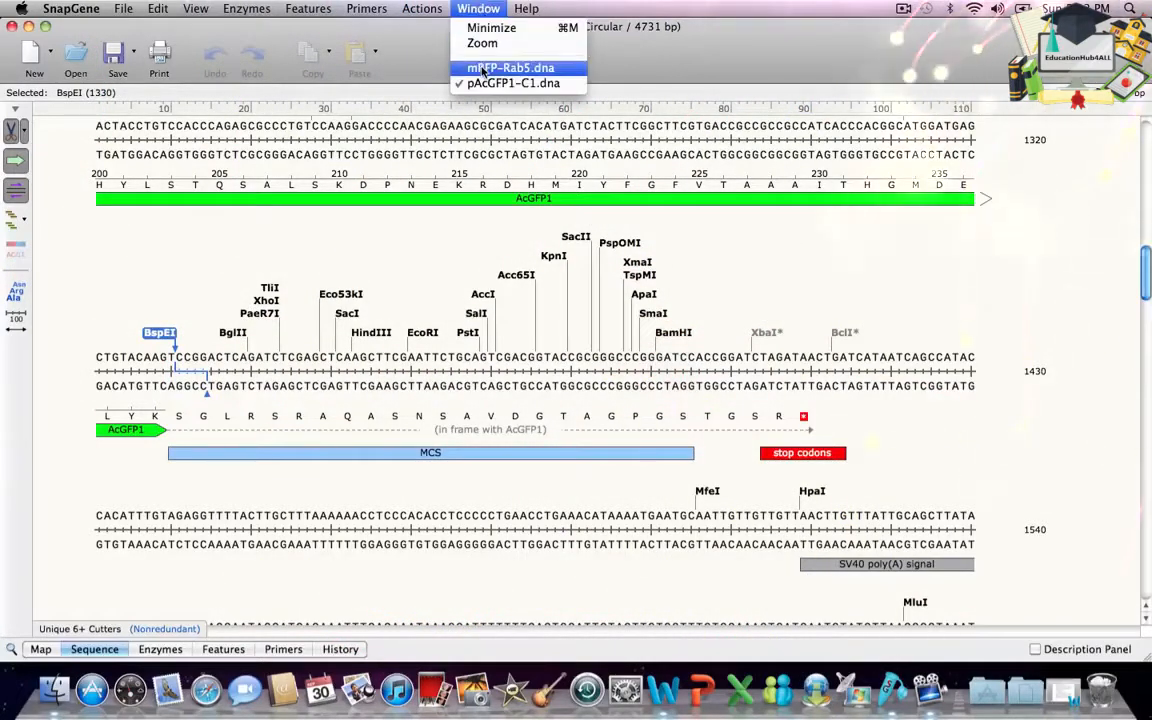
Return to mRFP-Rab5, show Rab5 in sequence and start a primer from its first 18 bp (1330–1347)
{"action": "left_click", "coordinate": [510, 68]}
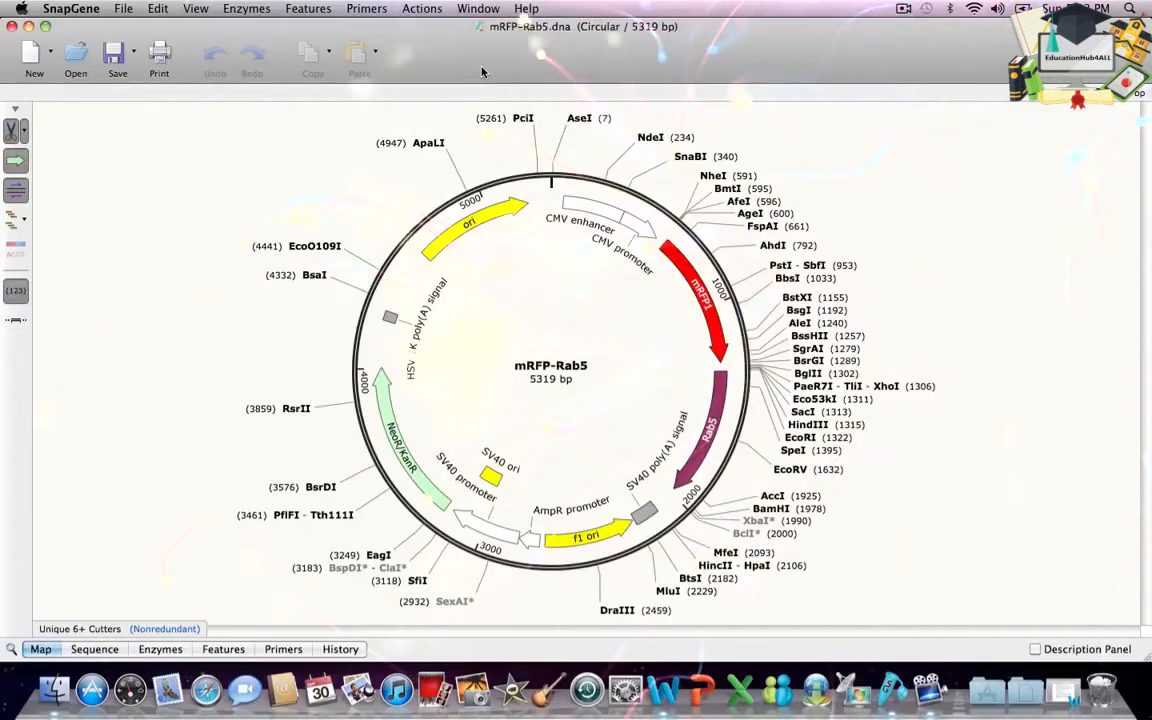
{"action": "mouse_move", "coordinate": [596, 364]}
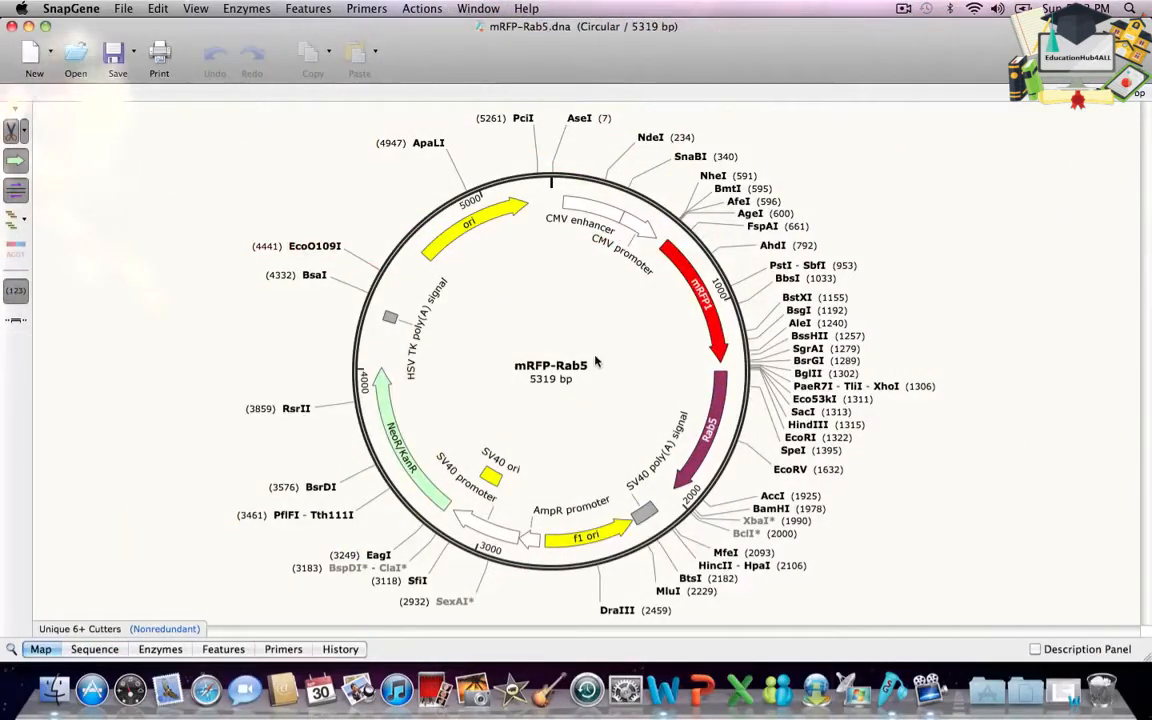
{"action": "left_click", "coordinate": [704, 420]}
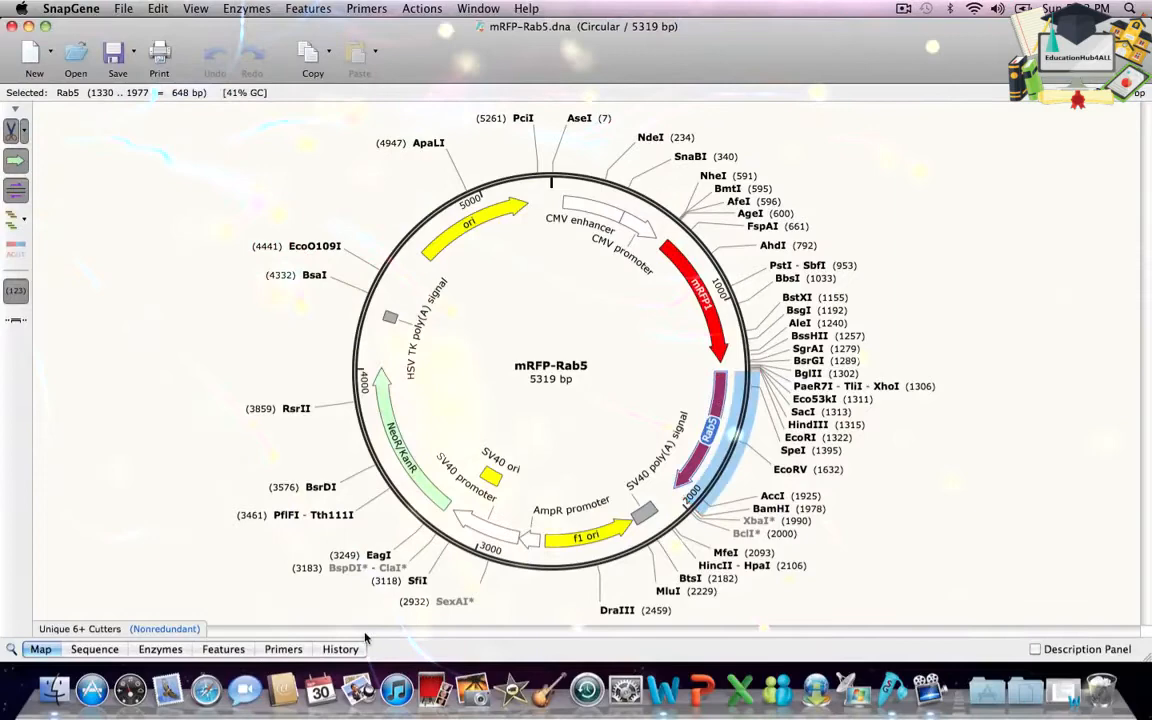
{"action": "left_click", "coordinate": [94, 648]}
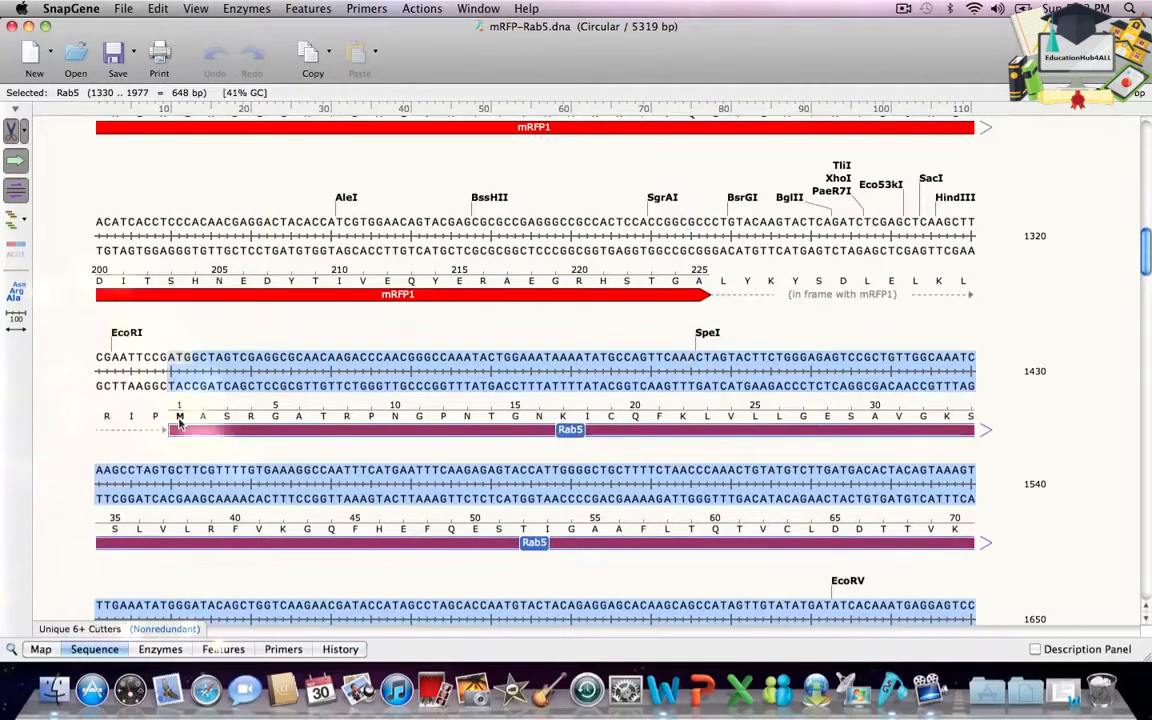
{"action": "mouse_move", "coordinate": [132, 414]}
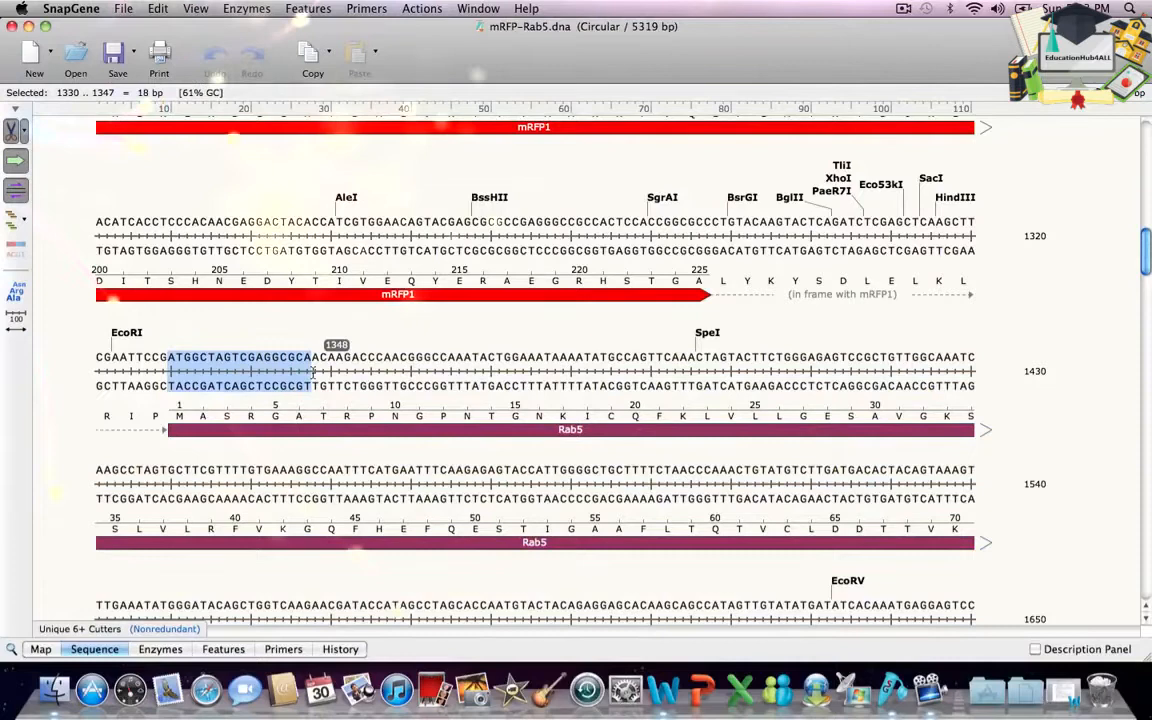
{"action": "left_click", "coordinate": [366, 8]}
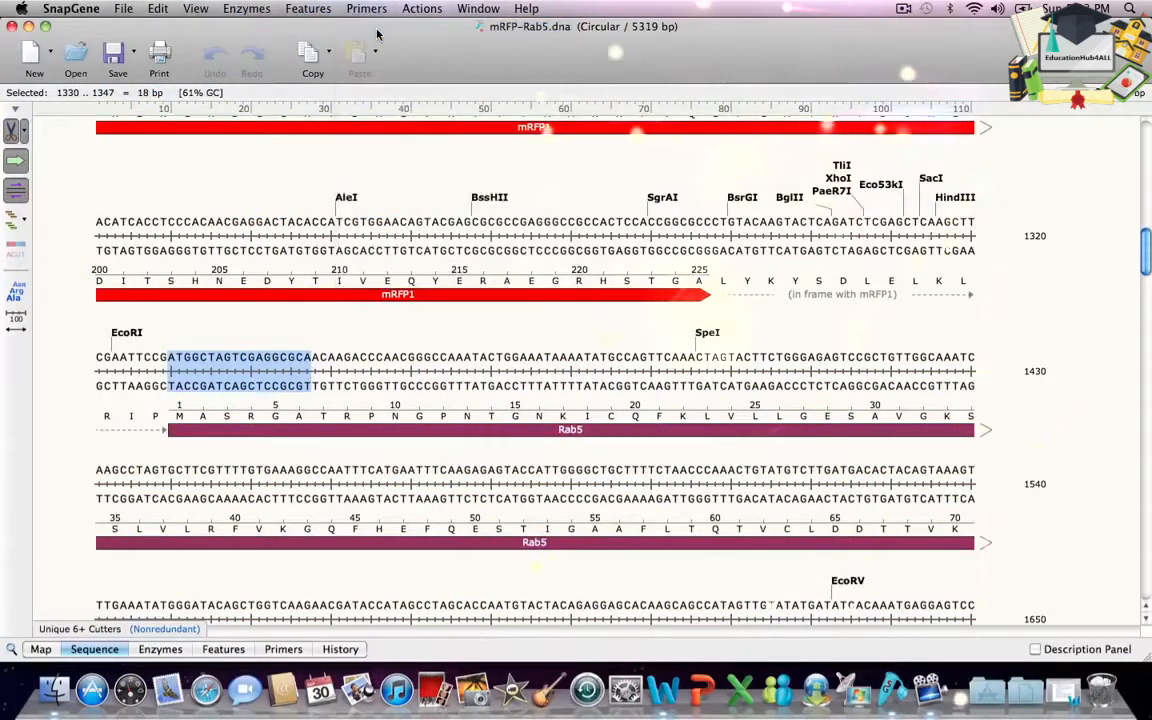
{"action": "left_click", "coordinate": [366, 8]}
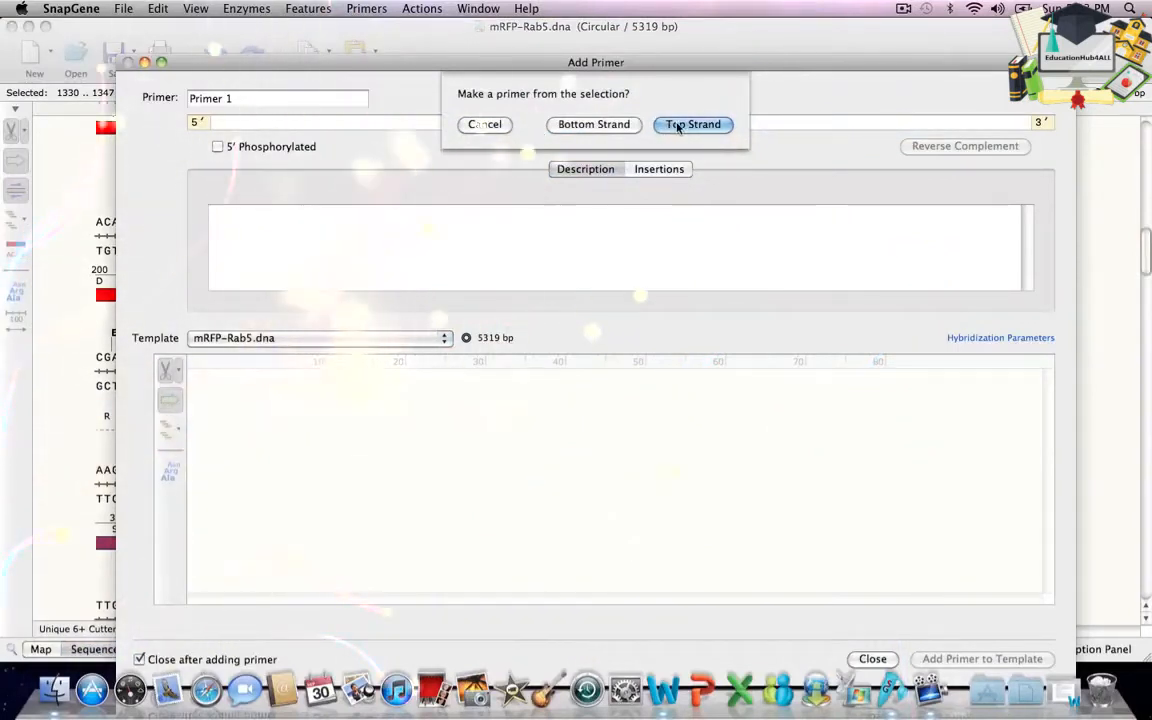
Make the primer a top-strand primer at Rab5's start and name it Rab5.FOR
{"action": "left_click", "coordinate": [692, 124]}
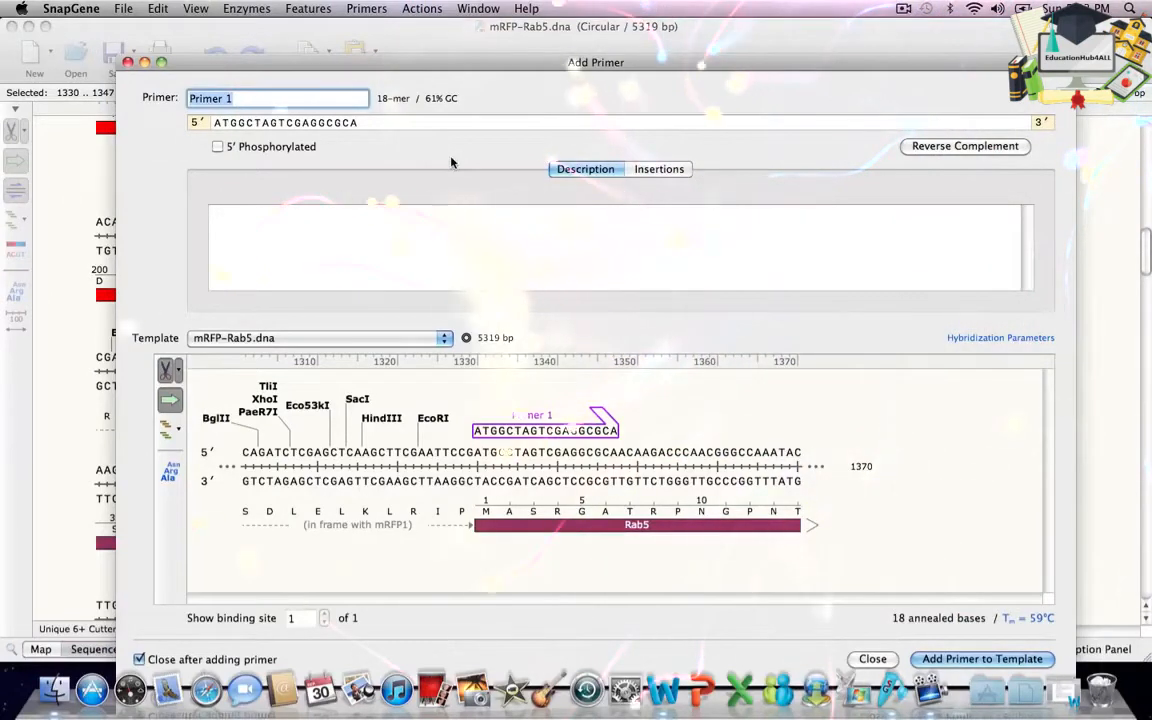
{"action": "type", "text": "Rab5.FOR"}
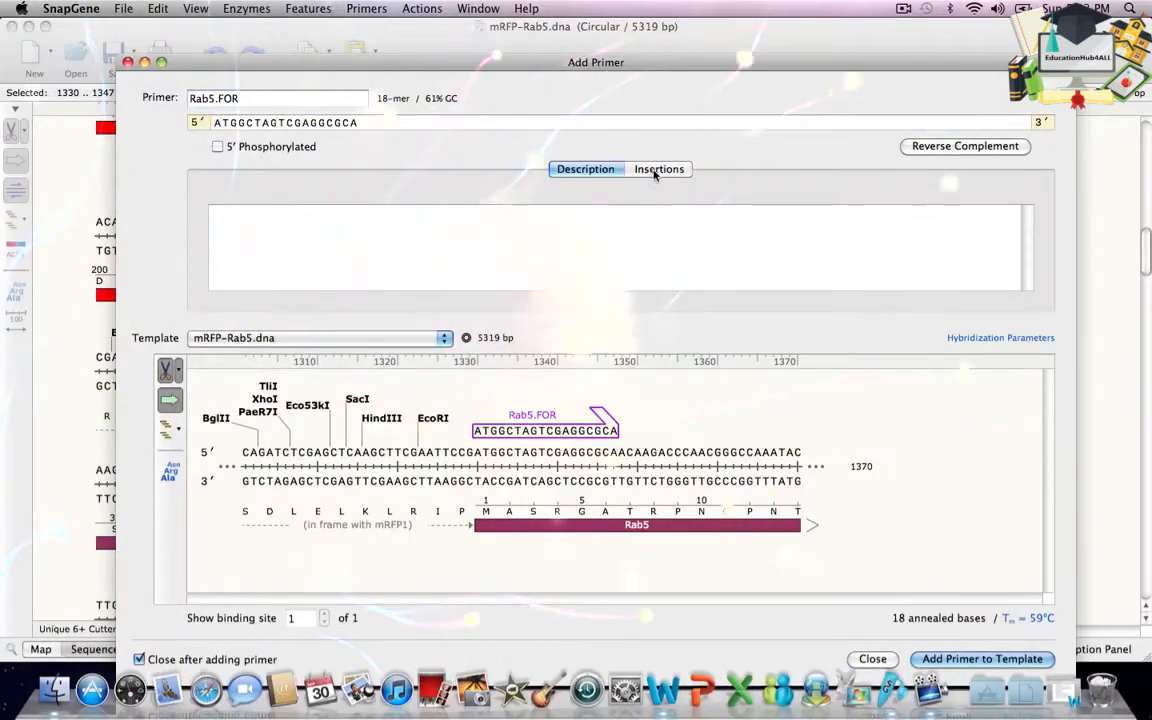
Add a 5′ BspEI-site tail to Rab5.FOR (30-mer) and add it to the mRFP-Rab5 template
{"action": "left_click", "coordinate": [658, 168]}
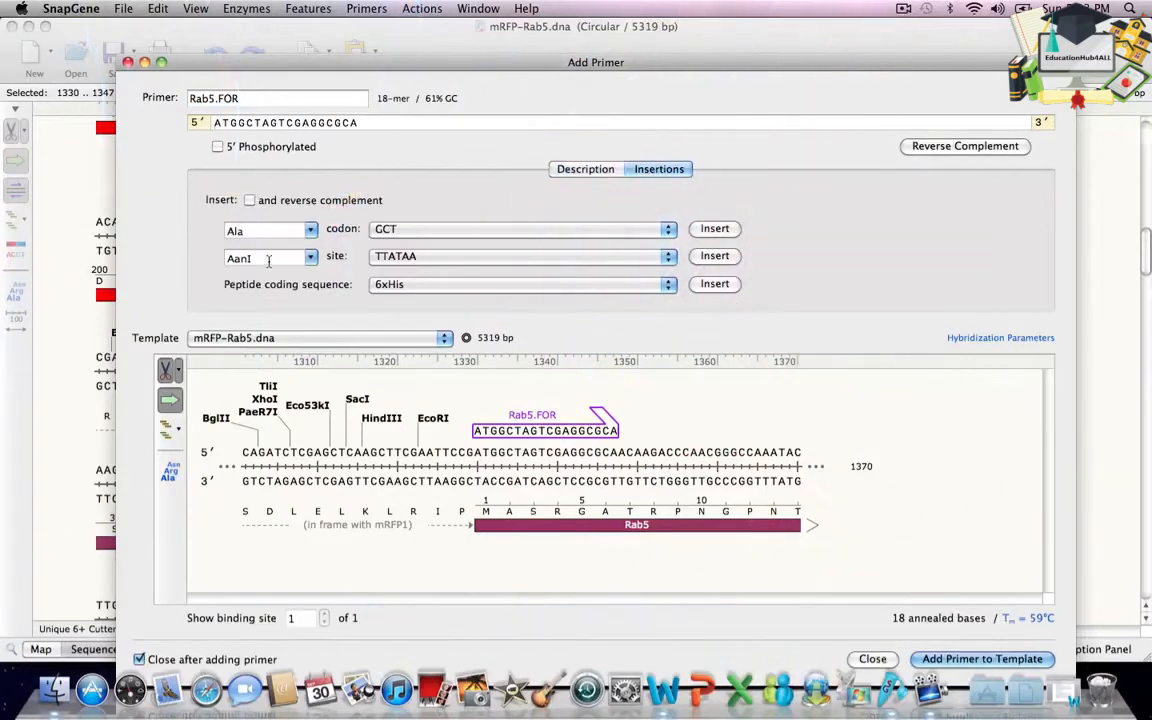
{"action": "left_click", "coordinate": [264, 258]}
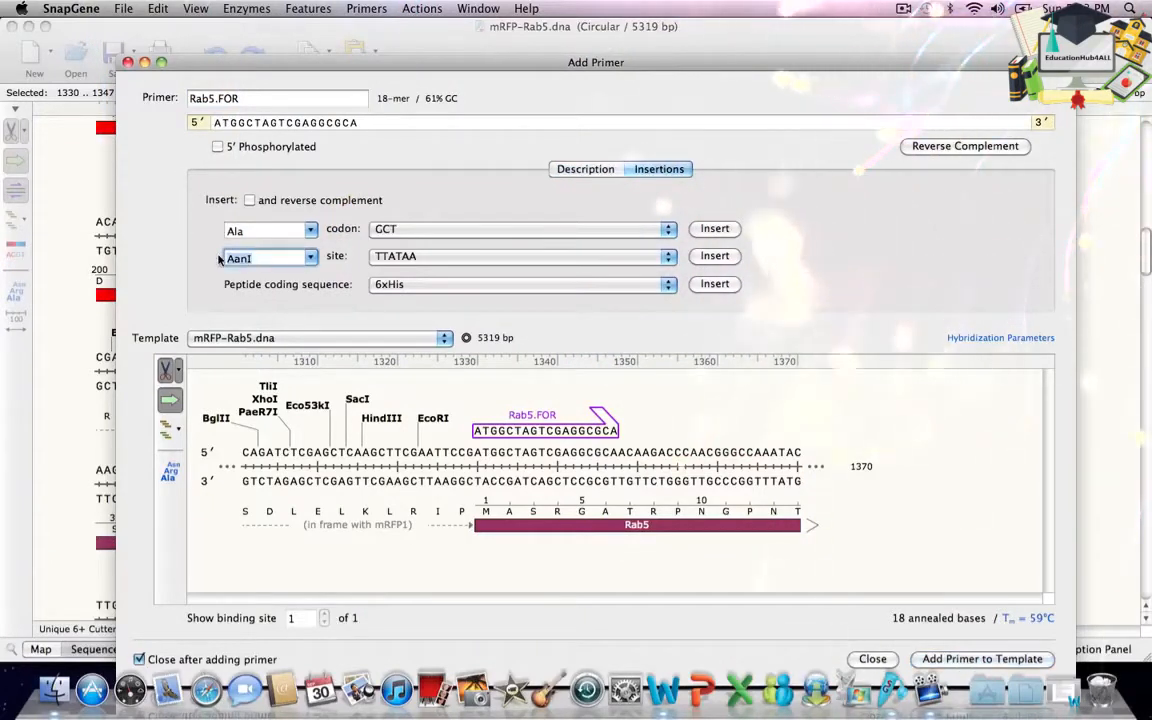
{"action": "left_click", "coordinate": [310, 258]}
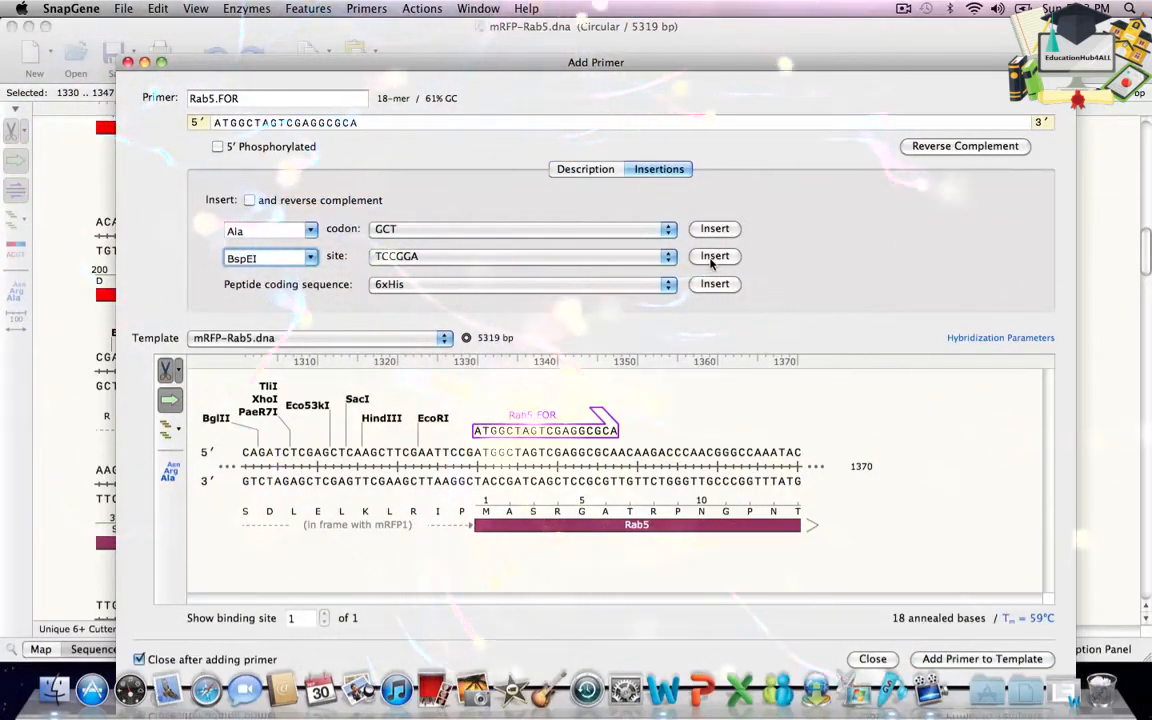
{"action": "left_click", "coordinate": [714, 256]}
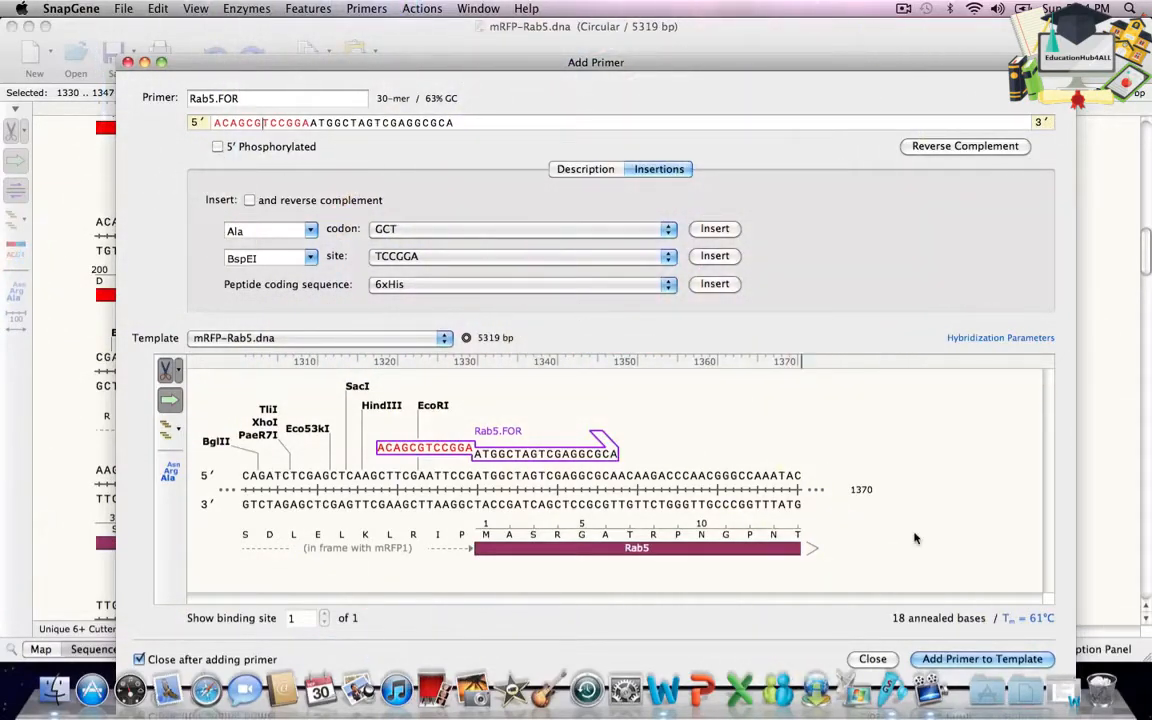
{"action": "left_click", "coordinate": [980, 658]}
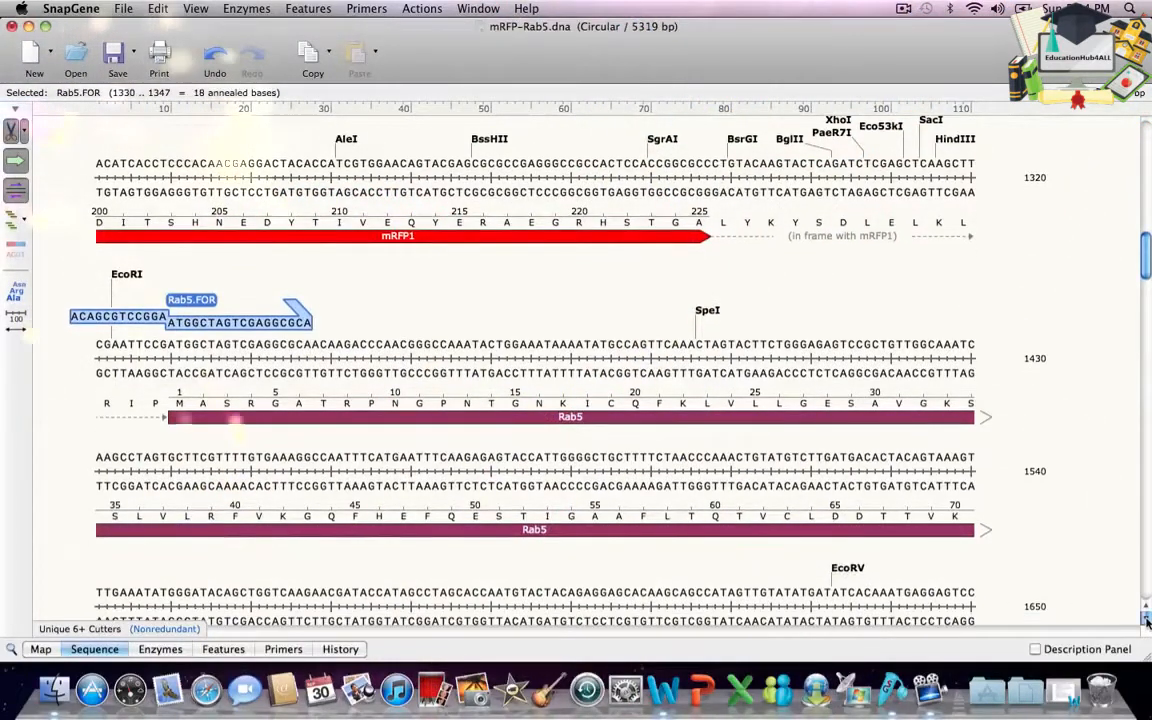
Select the 27 bases 1978–2004 just past the Rab5 stop codon near BamHI
{"action": "scroll", "scroll_direction": "down", "scroll_amount": 3}
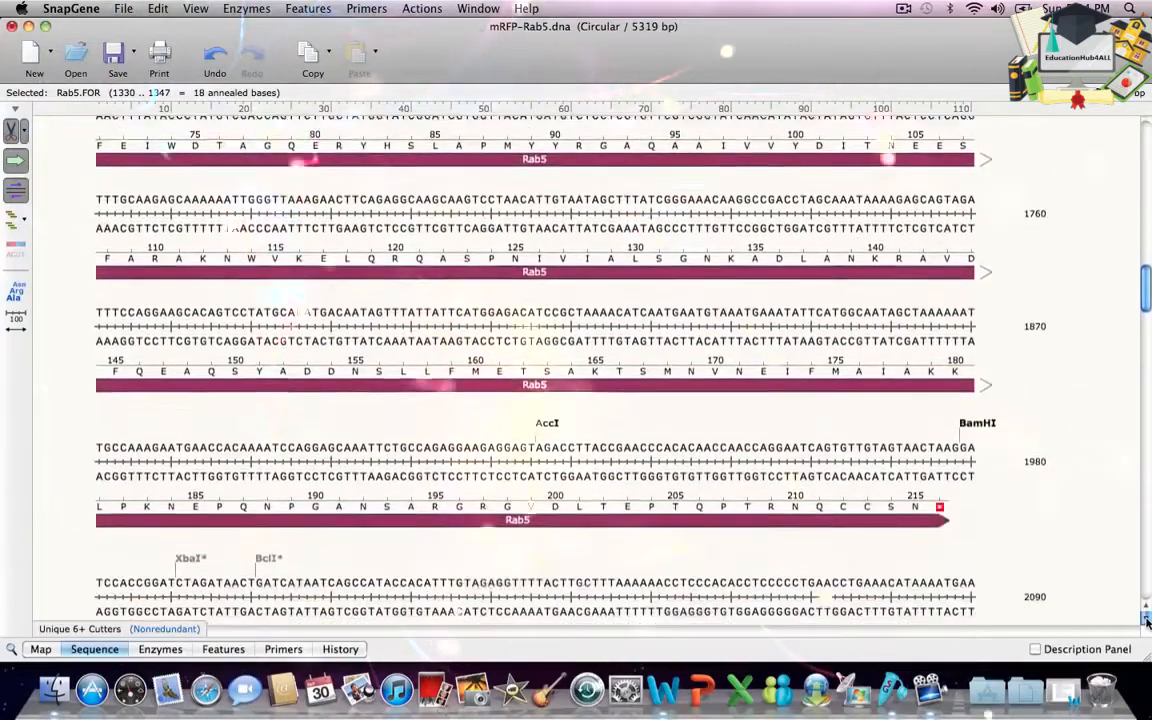
{"action": "scroll", "scroll_direction": "down", "scroll_amount": 3}
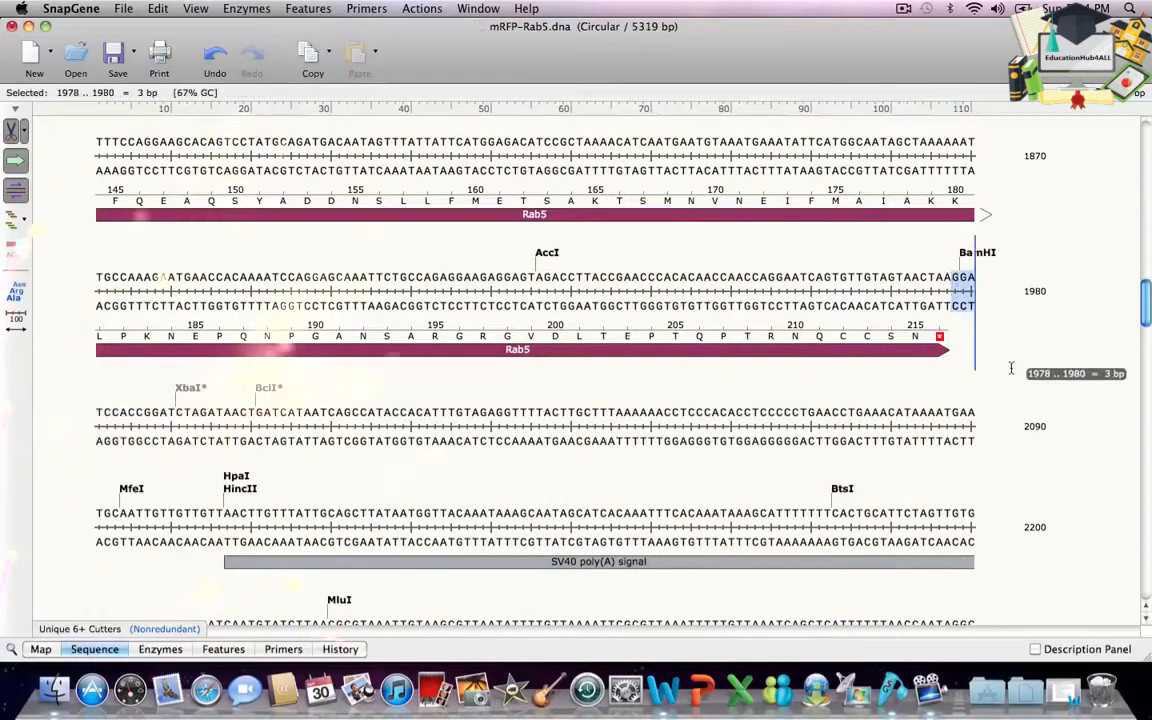
{"action": "left_click_drag", "start_coordinate": [976, 290], "coordinate": [336, 424]}
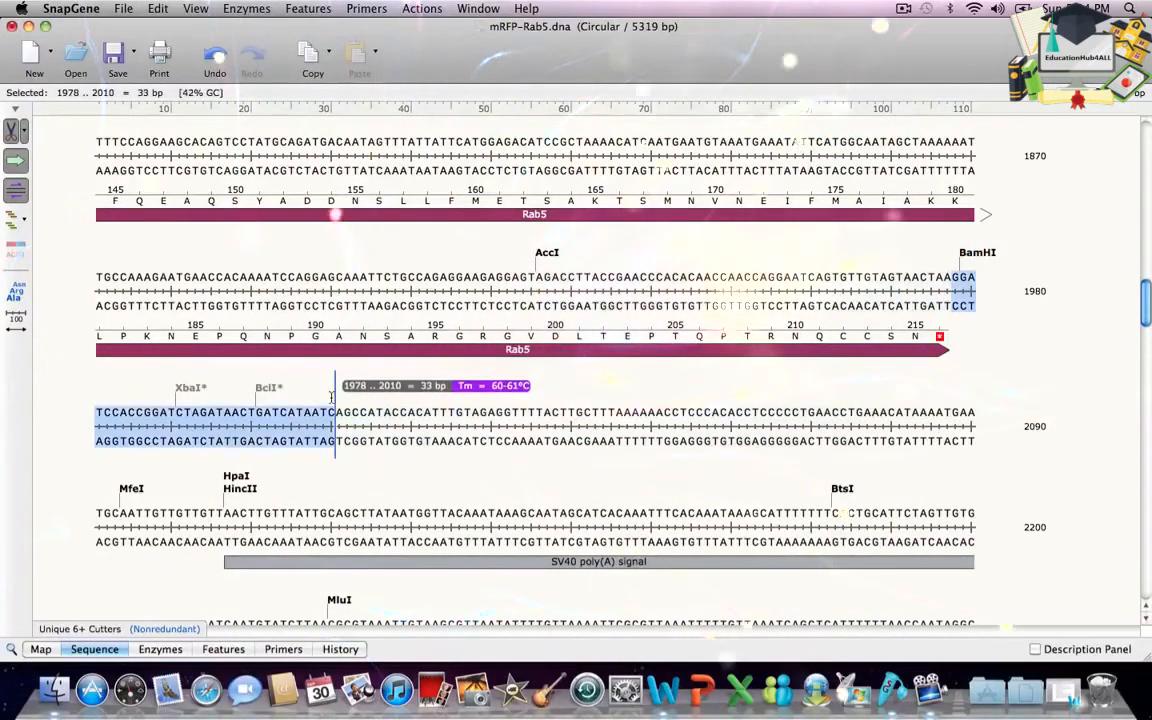
{"action": "left_click_drag", "start_coordinate": [336, 424], "coordinate": [288, 424]}
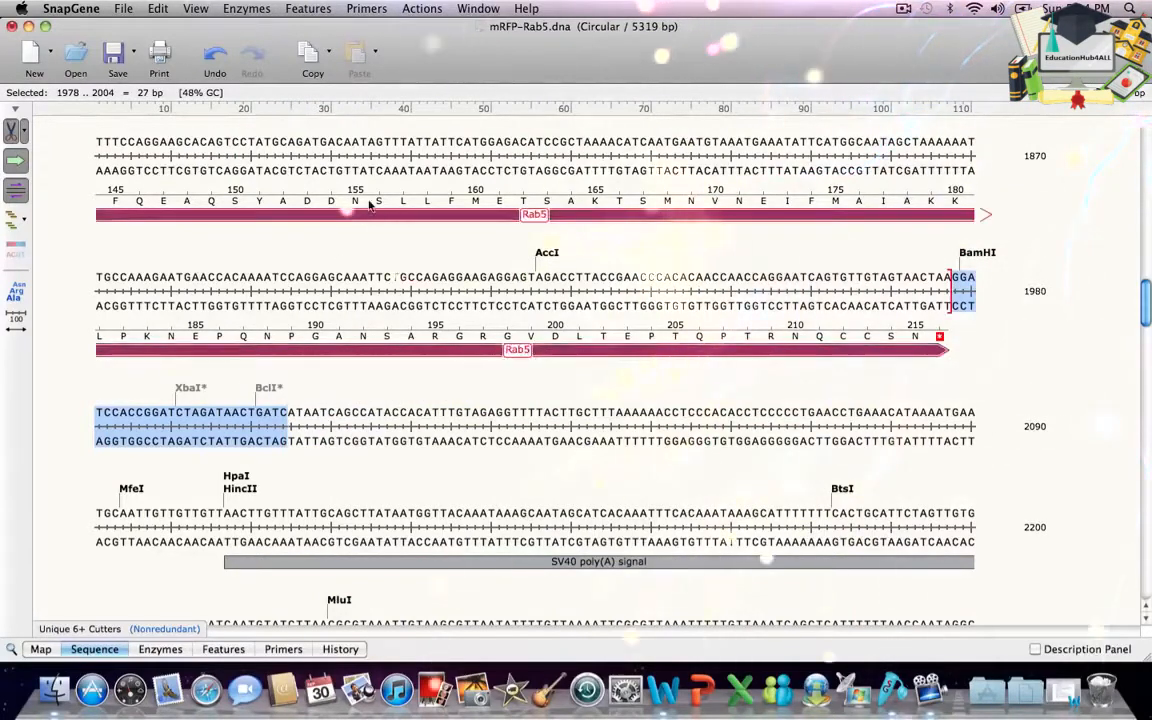
{"action": "left_click", "coordinate": [366, 8]}
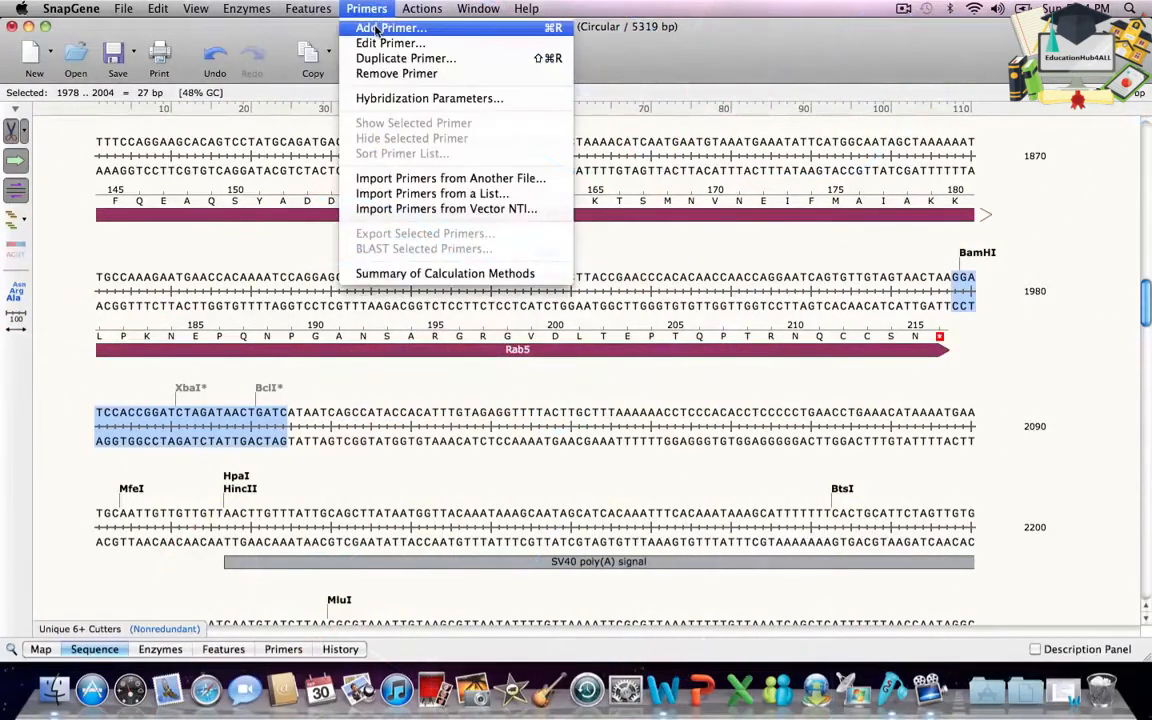
Create bottom-strand primer RAB5.REV from the selection and add it to the template
{"action": "left_click", "coordinate": [390, 28]}
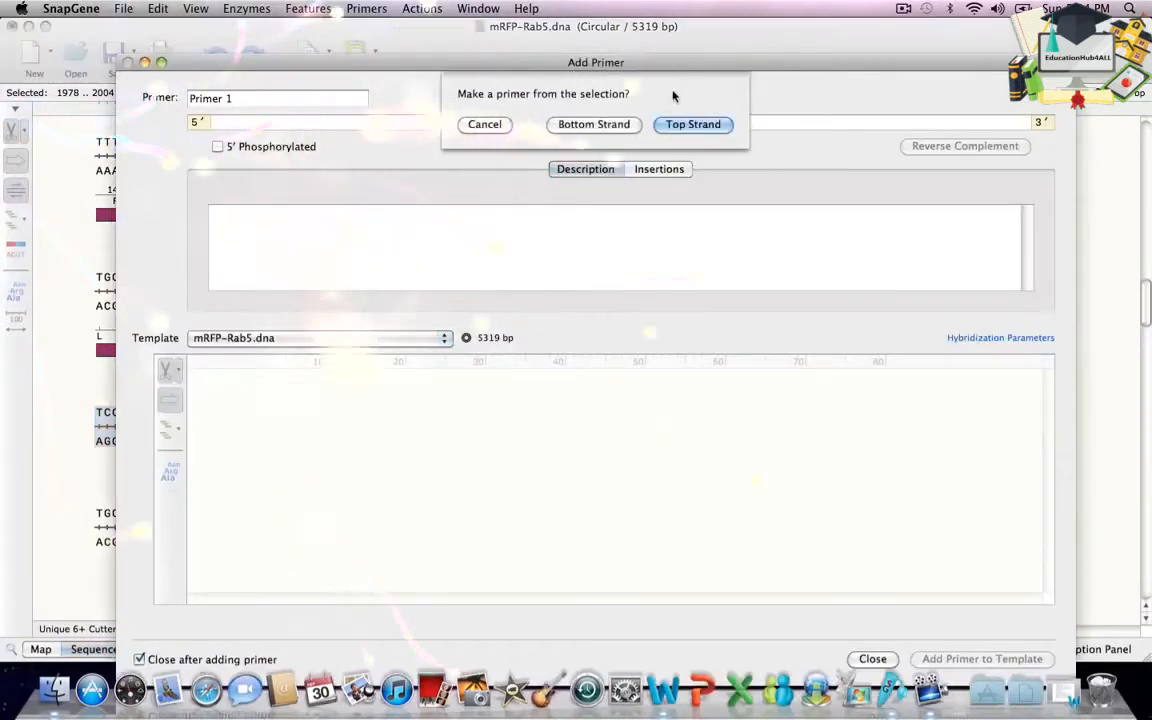
{"action": "left_click", "coordinate": [692, 124]}
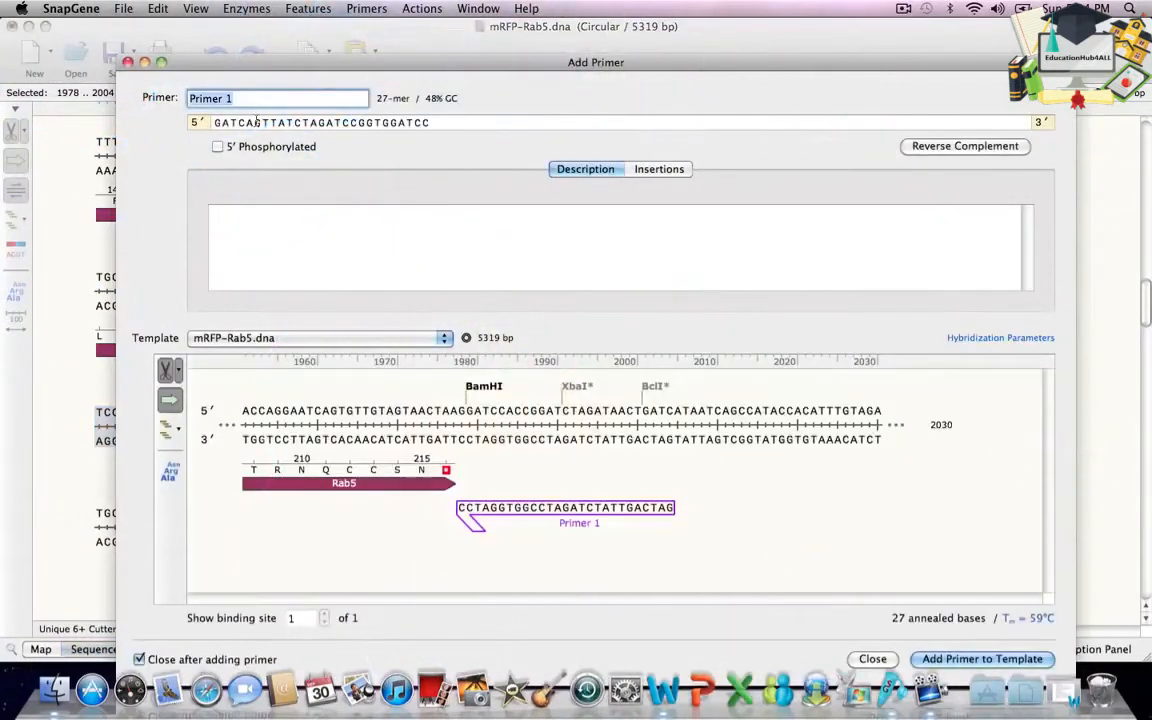
{"action": "type", "text": "RAB5.REV"}
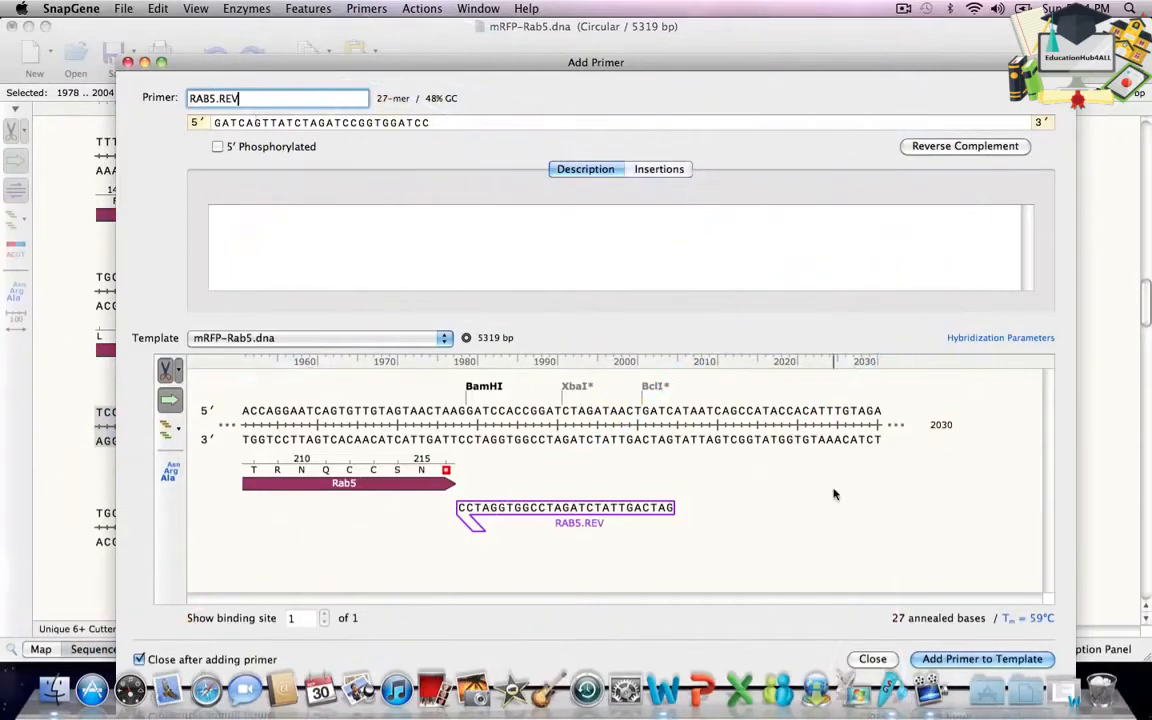
{"action": "left_click", "coordinate": [980, 658]}
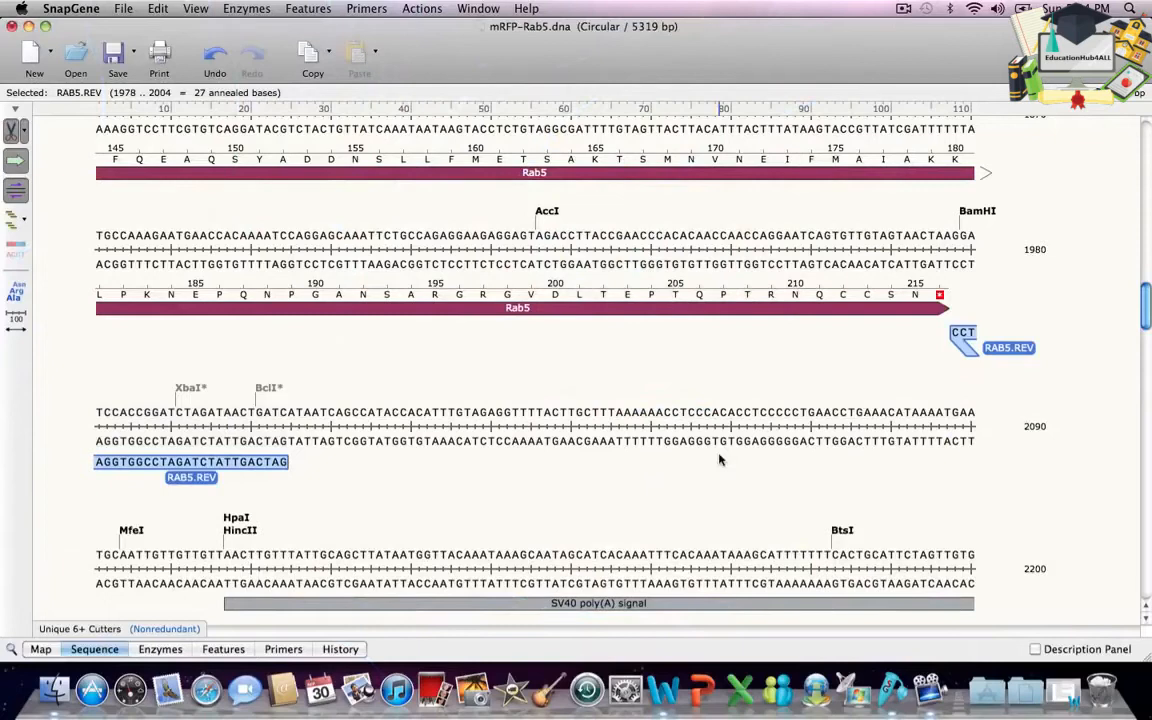
Set up PCR pairing Rab5.FOR with RAB5.REV and name the 688 bp product Amplified RAB5.dna
{"action": "left_click", "coordinate": [422, 8]}
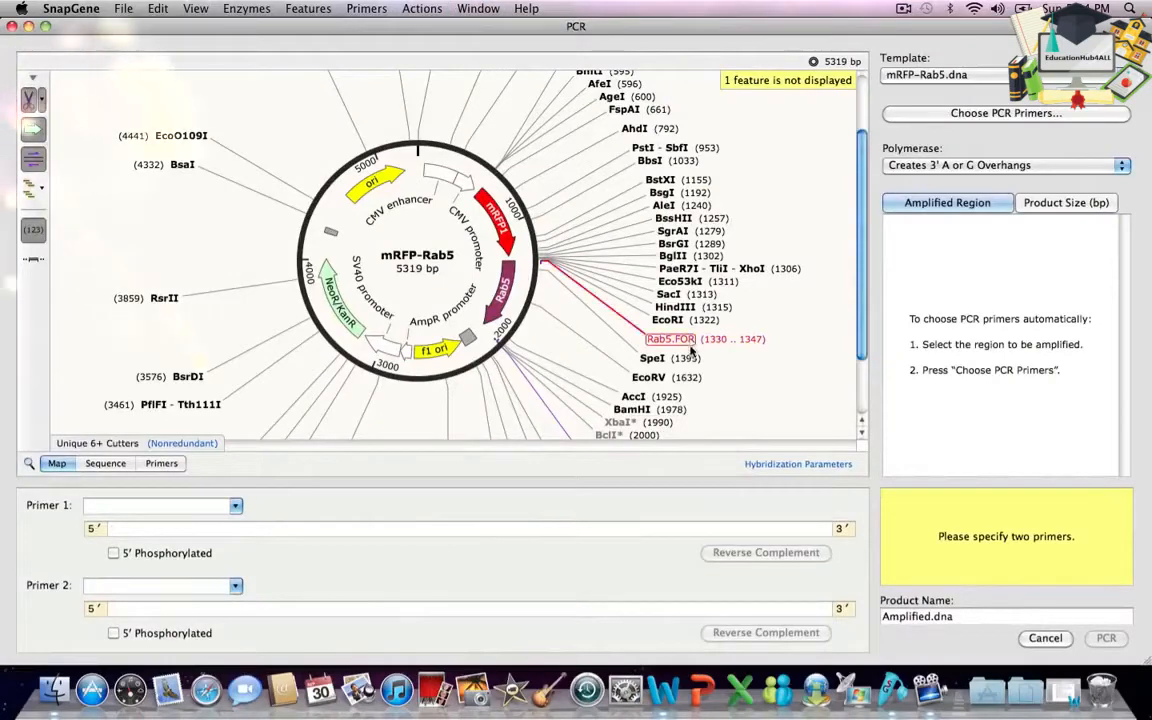
{"action": "left_click", "coordinate": [670, 338]}
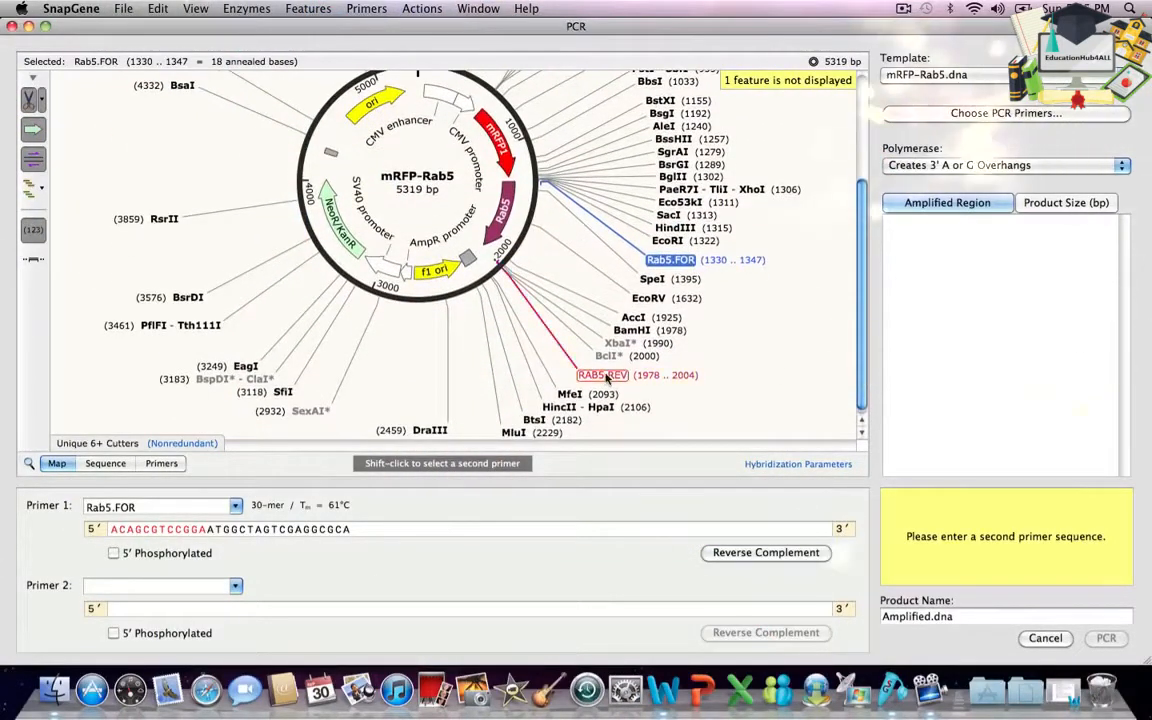
{"action": "left_click", "coordinate": [604, 376]}
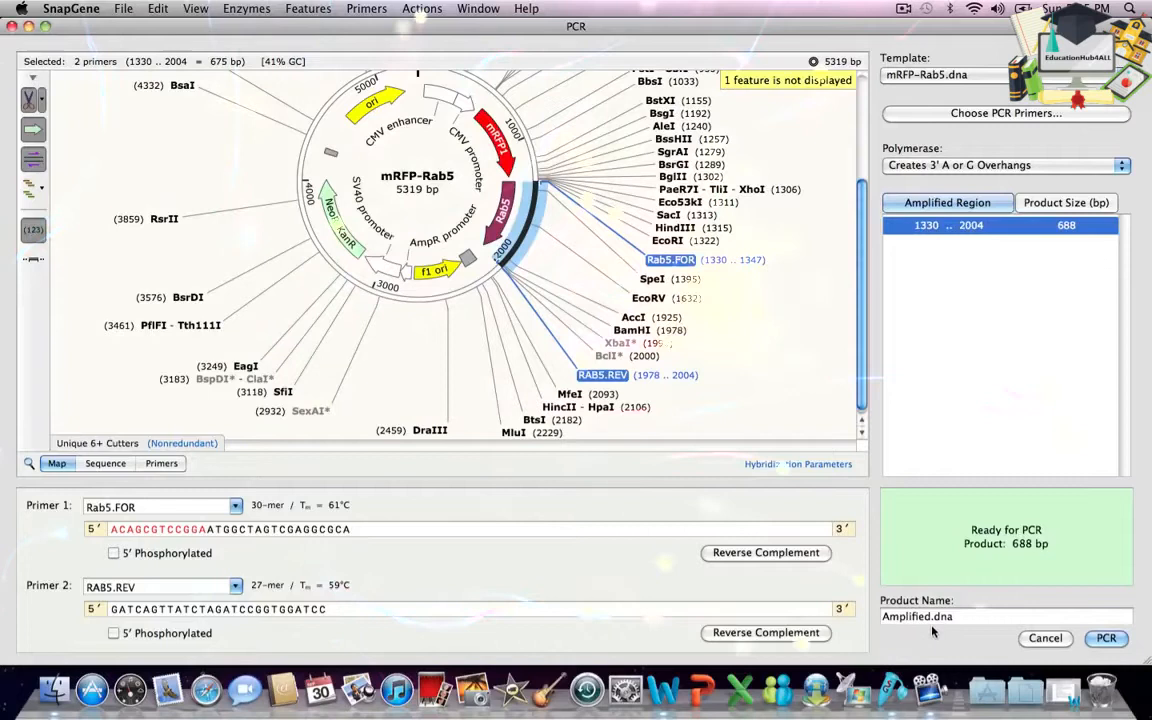
{"action": "left_click", "coordinate": [1004, 616]}
{"action": "type", "text": " RAB5"}
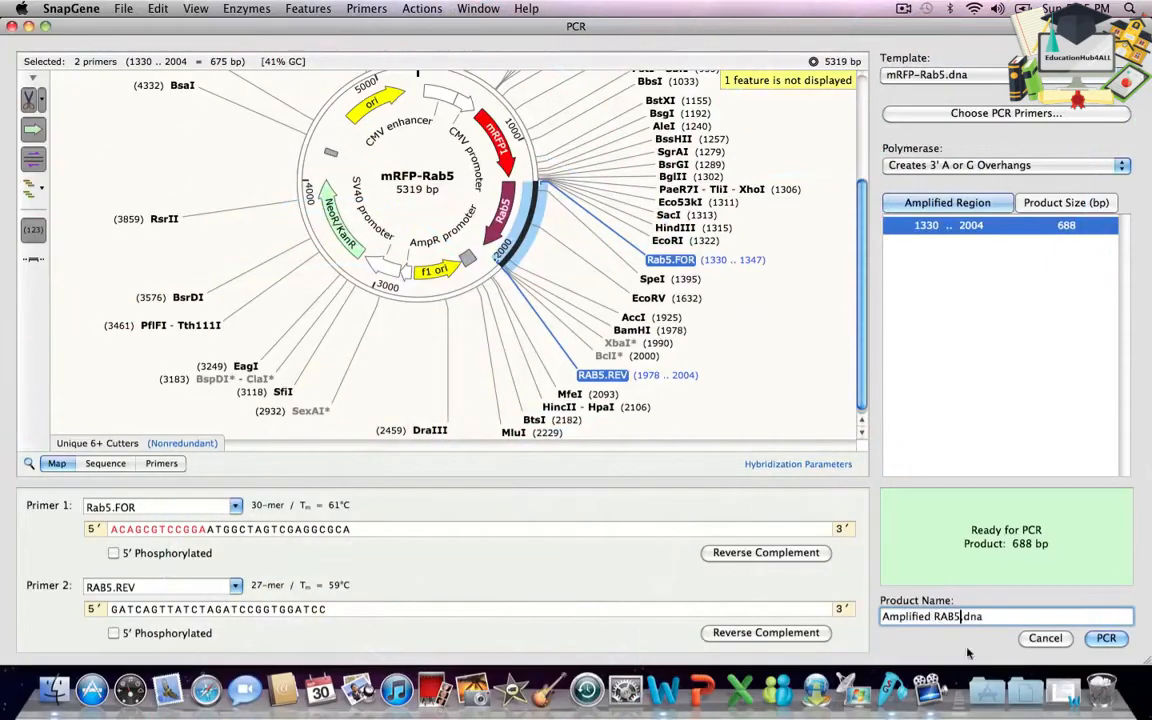
Run the PCR to create the linear 688 bp Amplified RAB5 product sequence
{"action": "left_click", "coordinate": [1106, 638]}
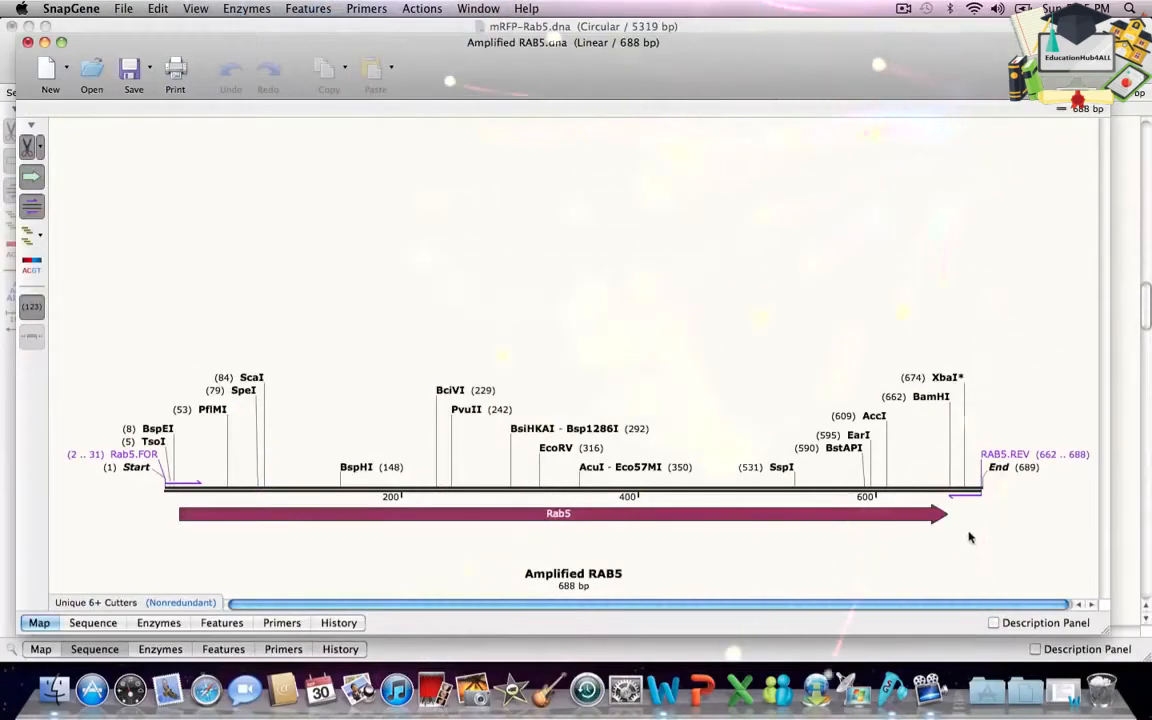
{"action": "mouse_move", "coordinate": [408, 456]}
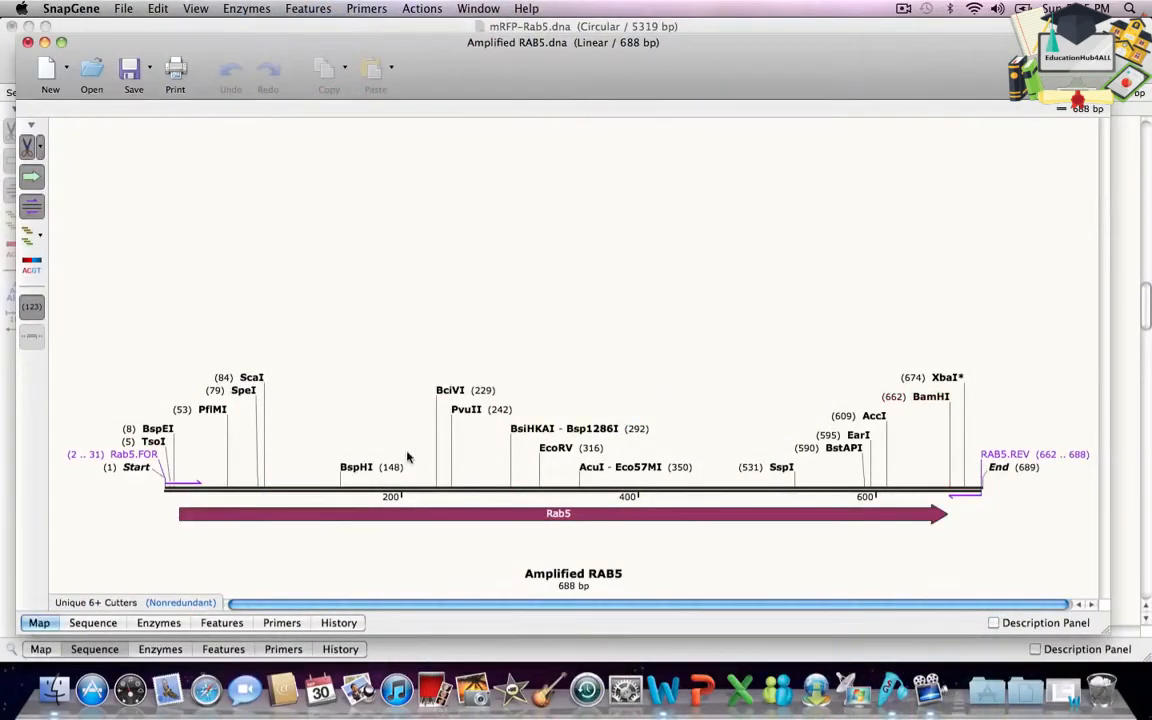
{"action": "left_click", "coordinate": [156, 428]}
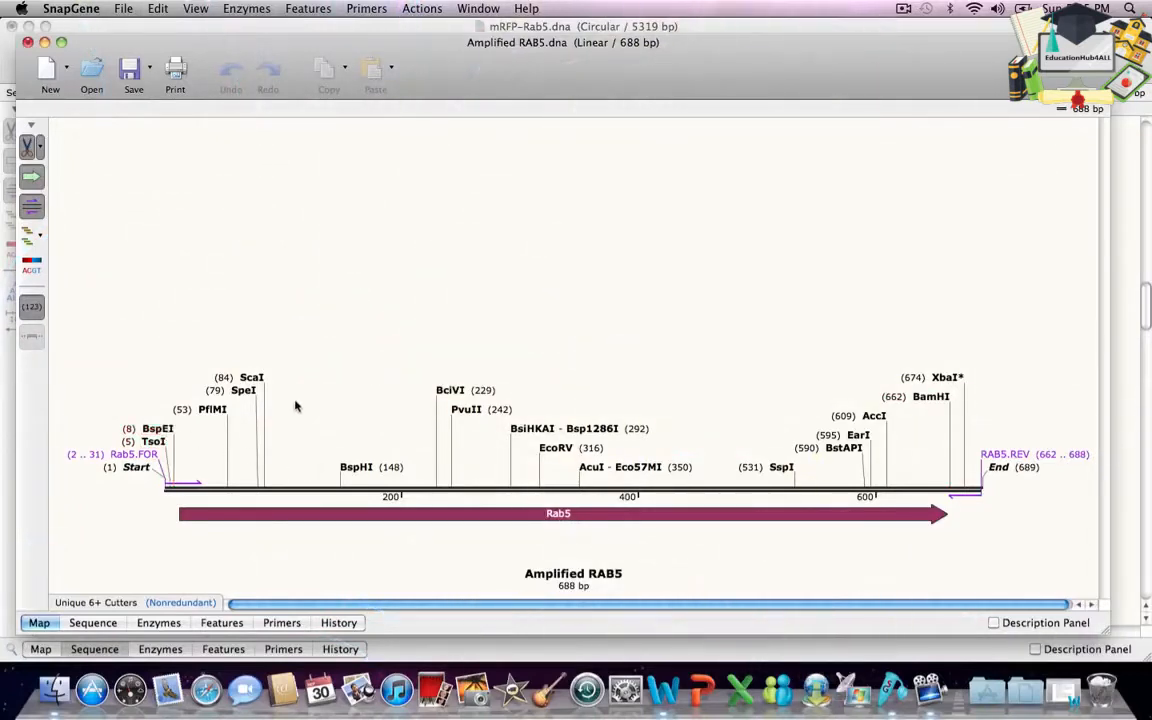
{"action": "mouse_move", "coordinate": [194, 248]}
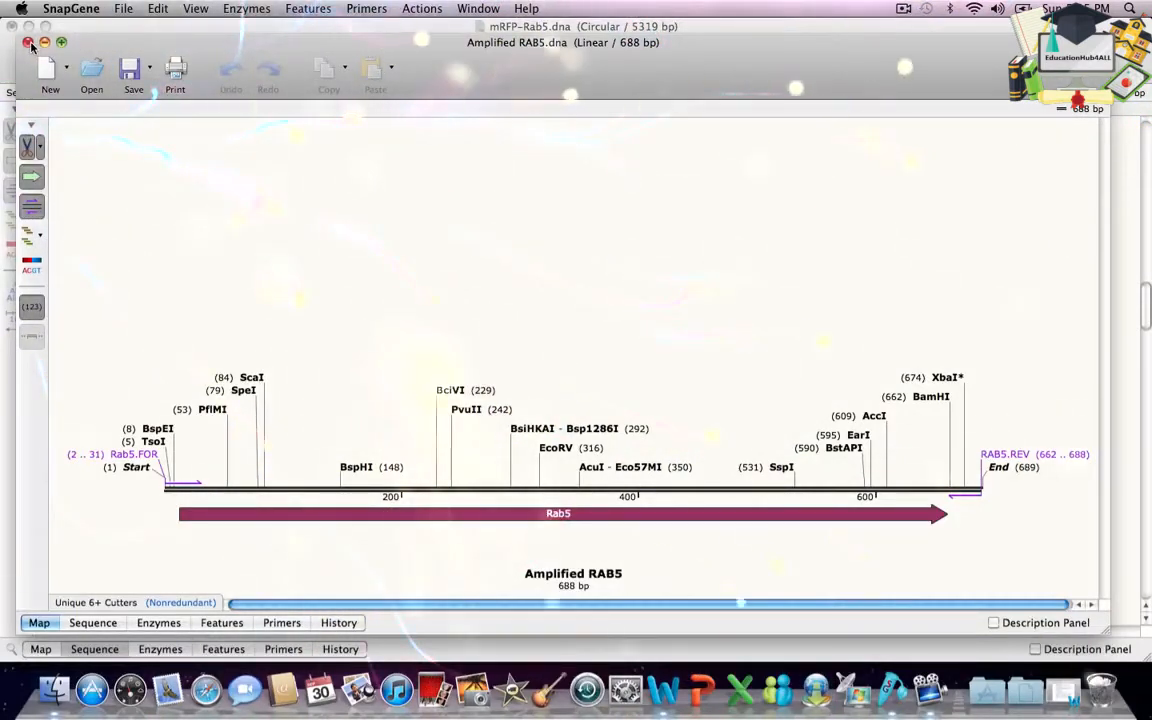
Return to the mRFP-Rab5 sequence and select bases 1411–1419 around Rab5 codon 34
{"action": "left_click", "coordinate": [28, 44]}
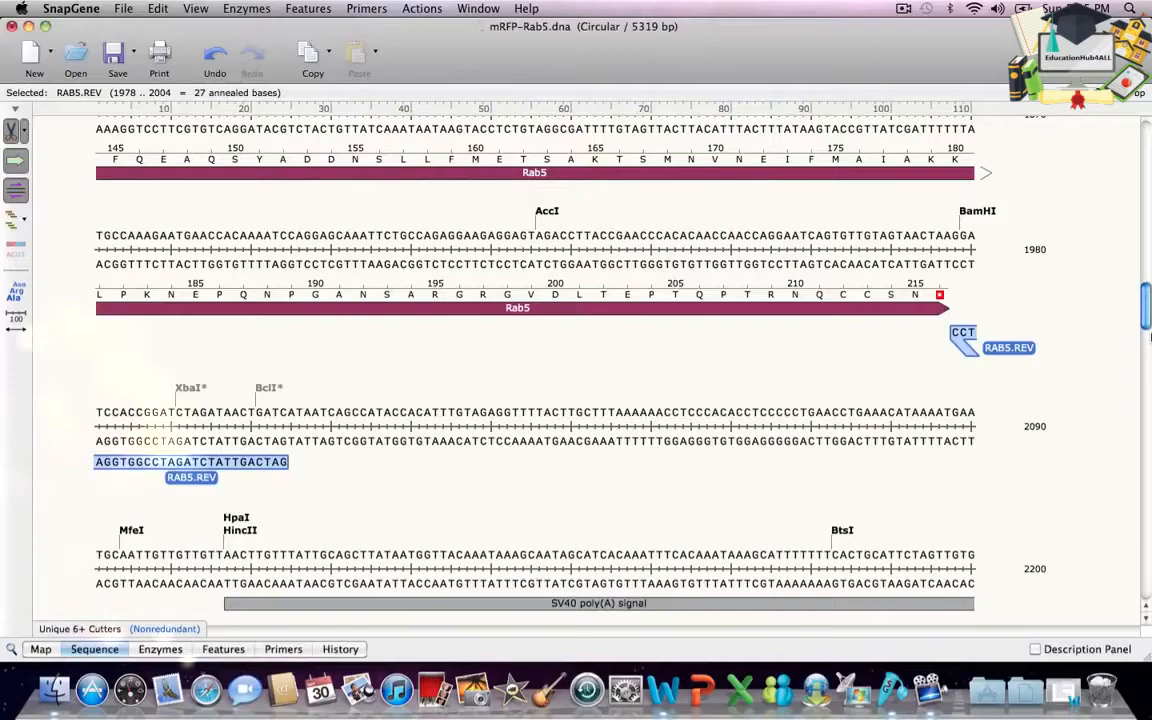
{"action": "scroll", "scroll_direction": "down", "scroll_amount": 3}
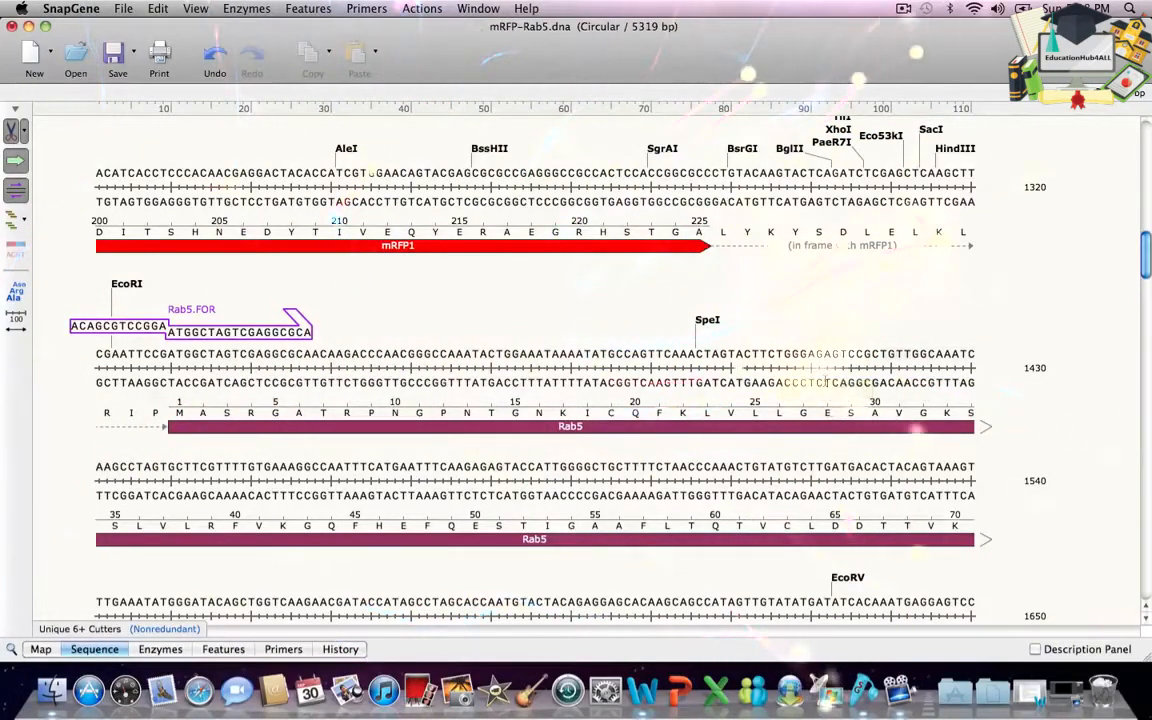
{"action": "left_click_drag", "start_coordinate": [816, 368], "coordinate": [884, 368]}
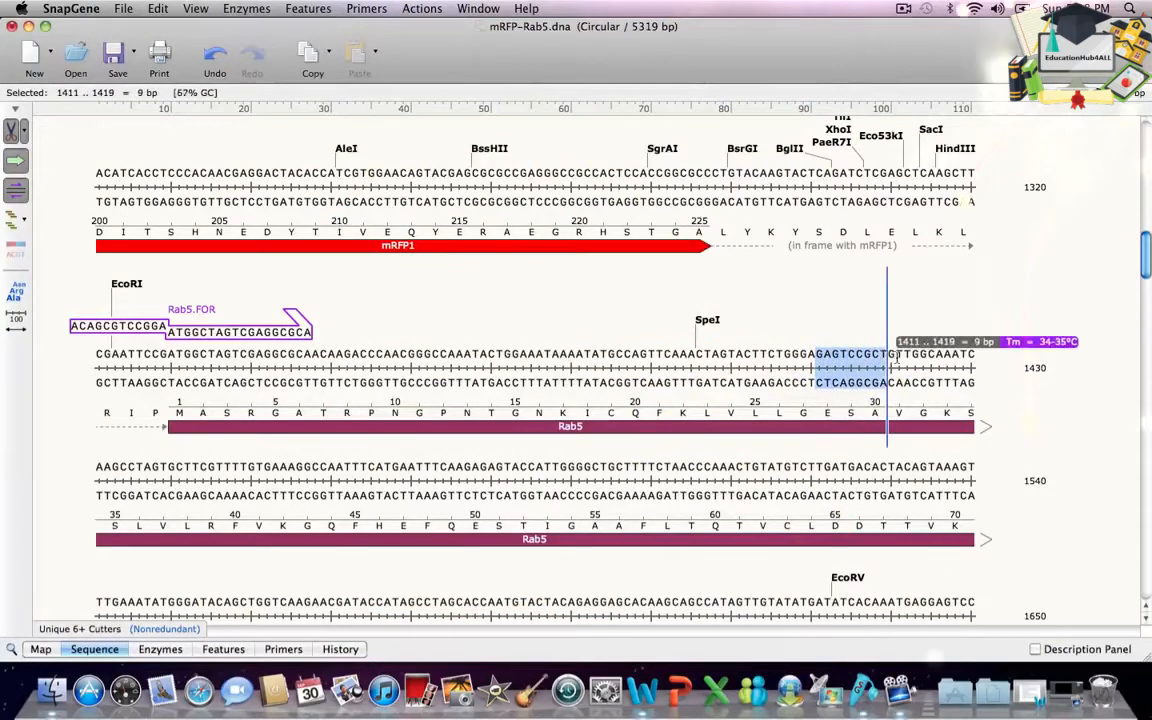
{"action": "left_click_drag", "start_coordinate": [884, 354], "coordinate": [560, 354]}
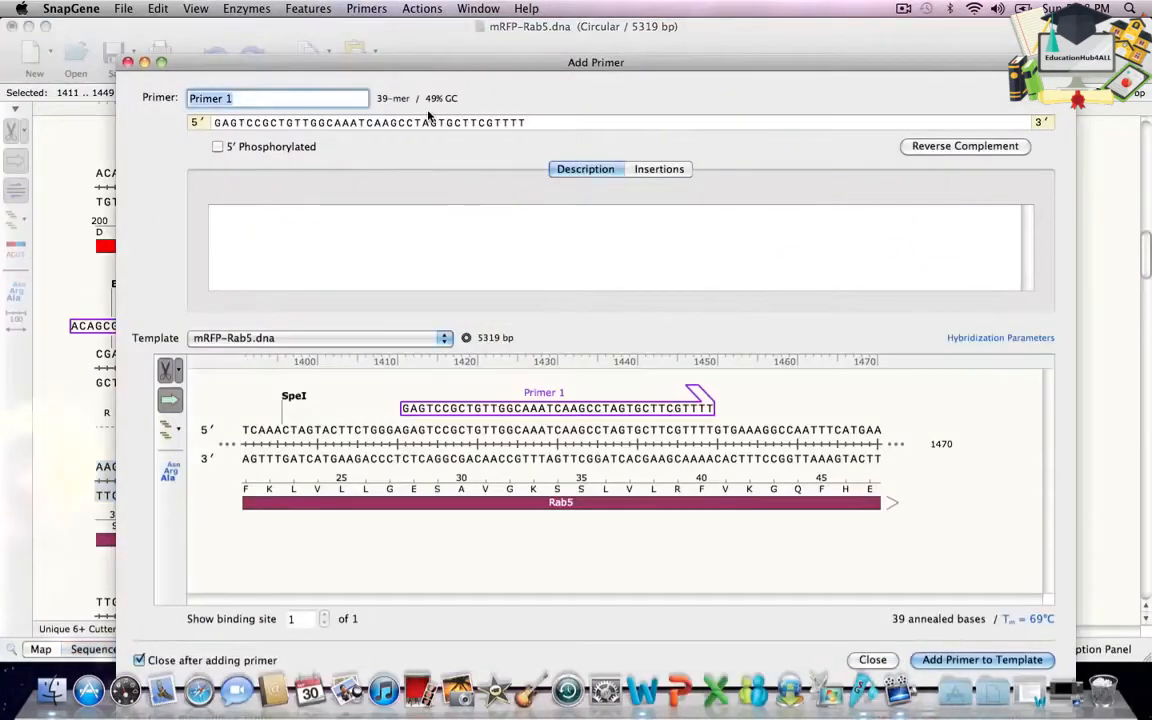
Name the new 39-mer mutagenic primer S34N.FOR
{"action": "type", "text": "S34N"}
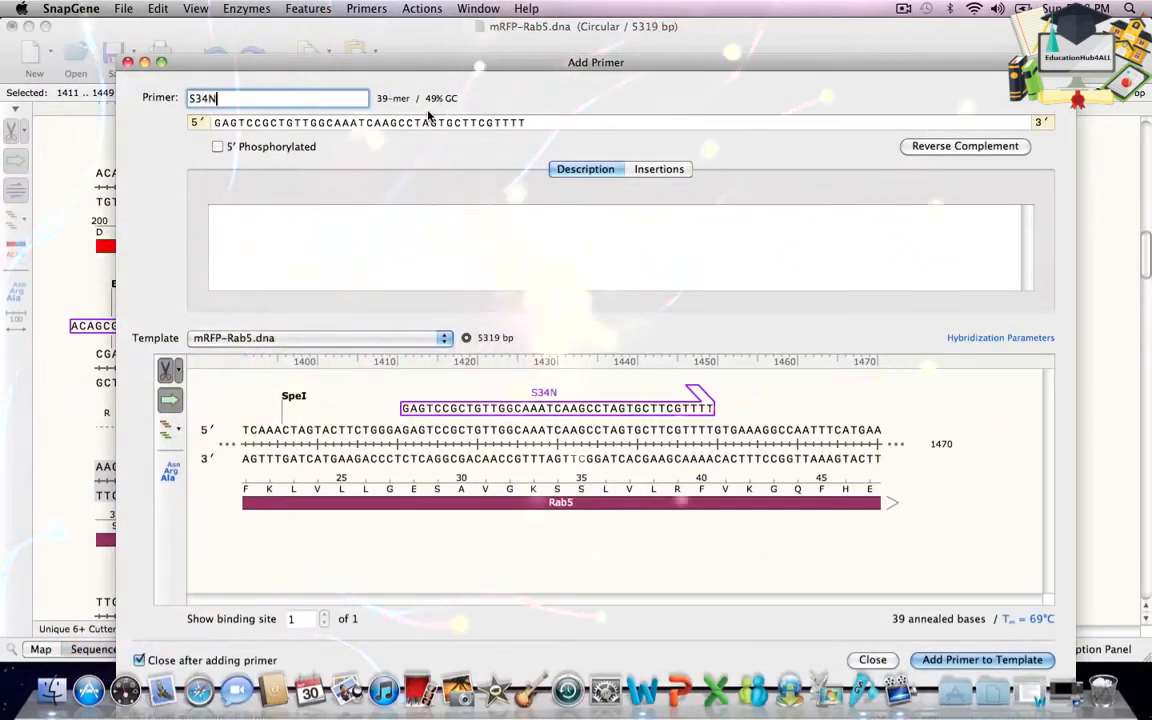
{"action": "type", "text": ".FOR"}
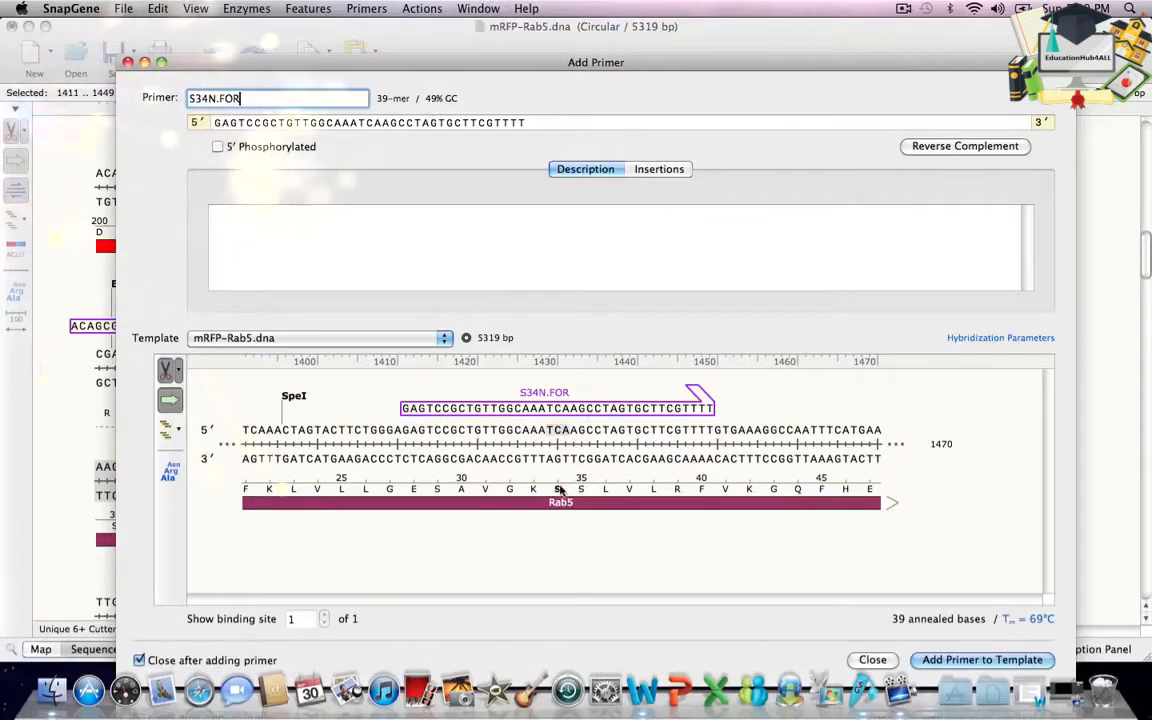
{"action": "mouse_move", "coordinate": [560, 488]}
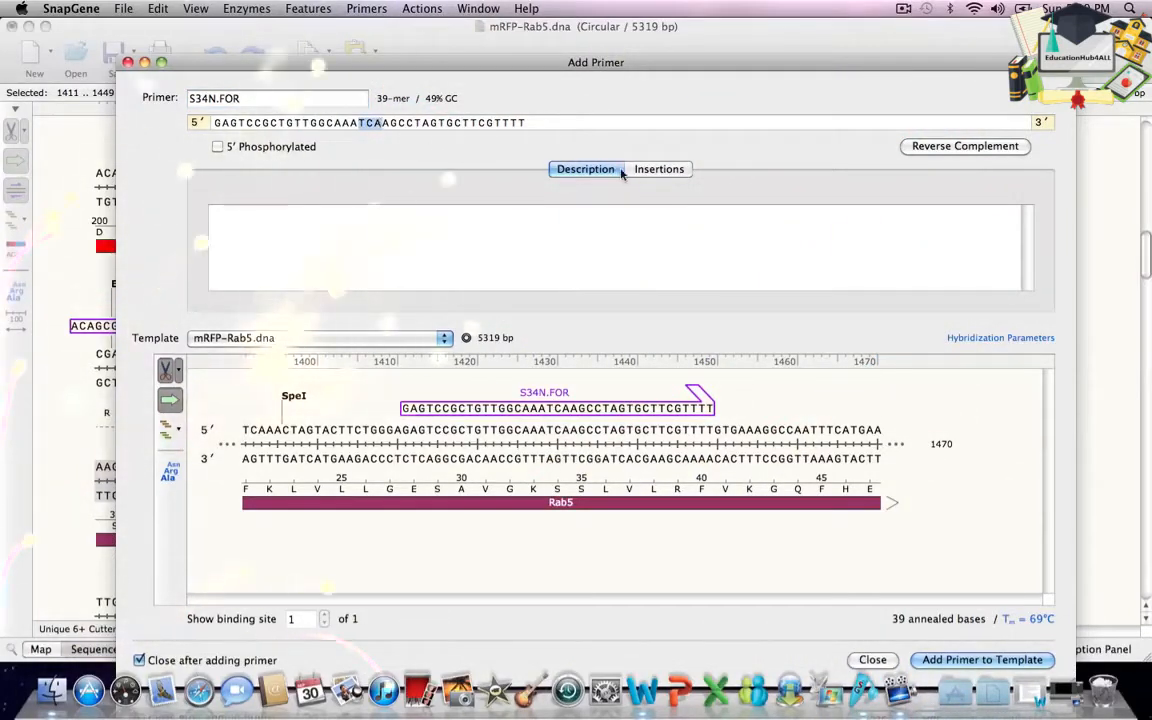
Insert an Asn codon (AAT) at codon 34 of the primer via the Insertions options
{"action": "left_click", "coordinate": [660, 168]}
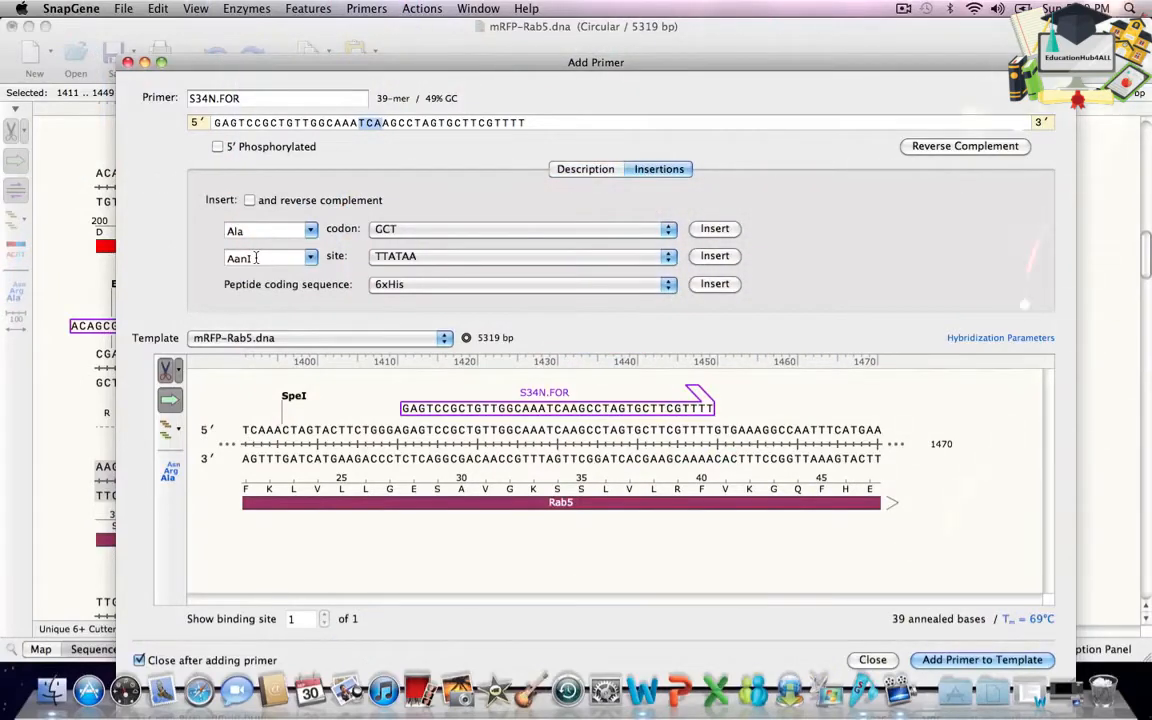
{"action": "left_click", "coordinate": [310, 230]}
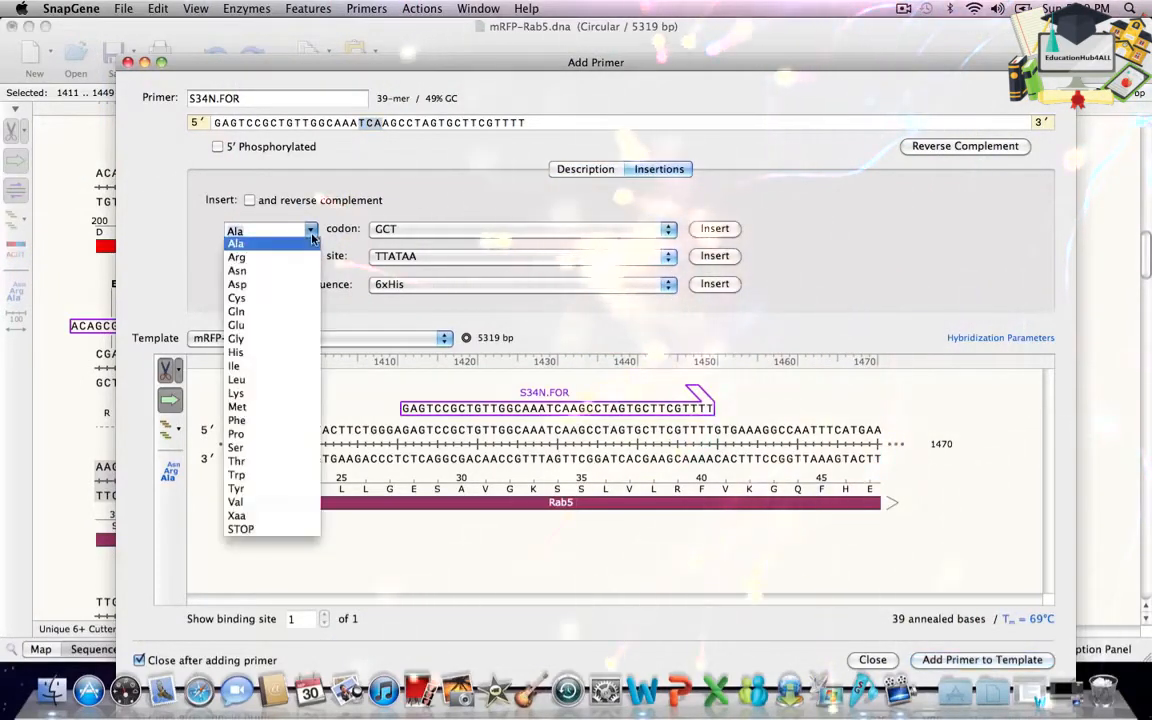
{"action": "left_click", "coordinate": [236, 270]}
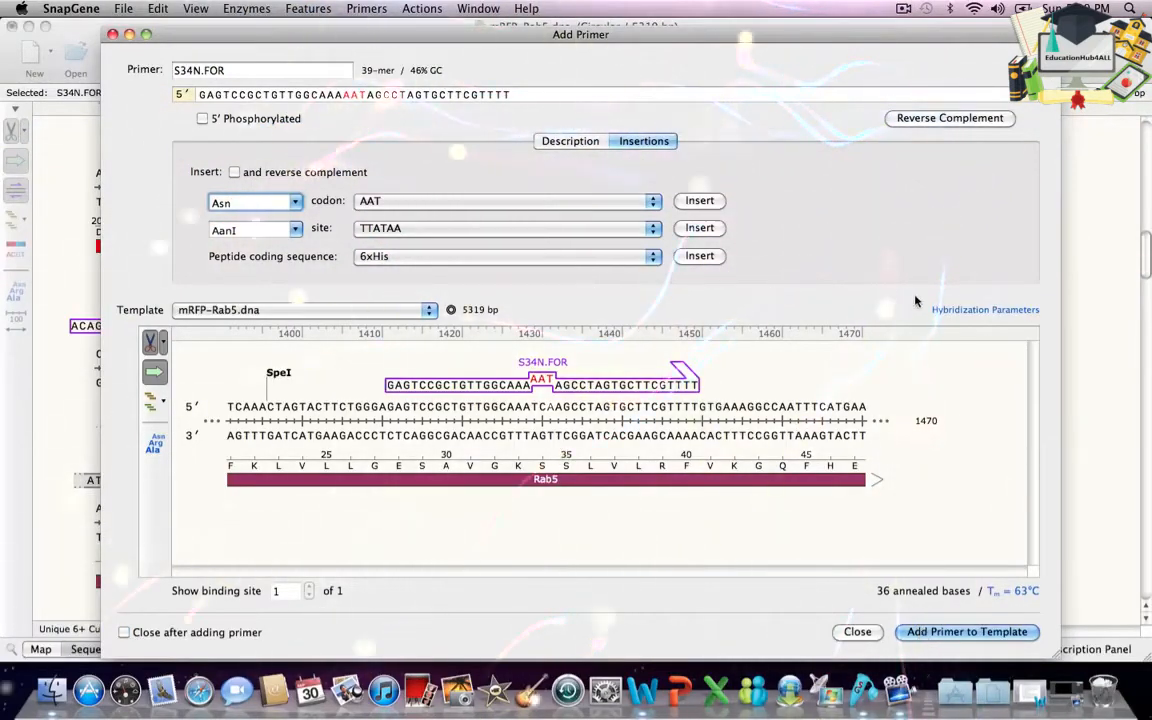
Reverse-complement the primer, rename it S34N.REV and add it to the mRFP-Rab5 template
{"action": "left_click", "coordinate": [948, 118]}
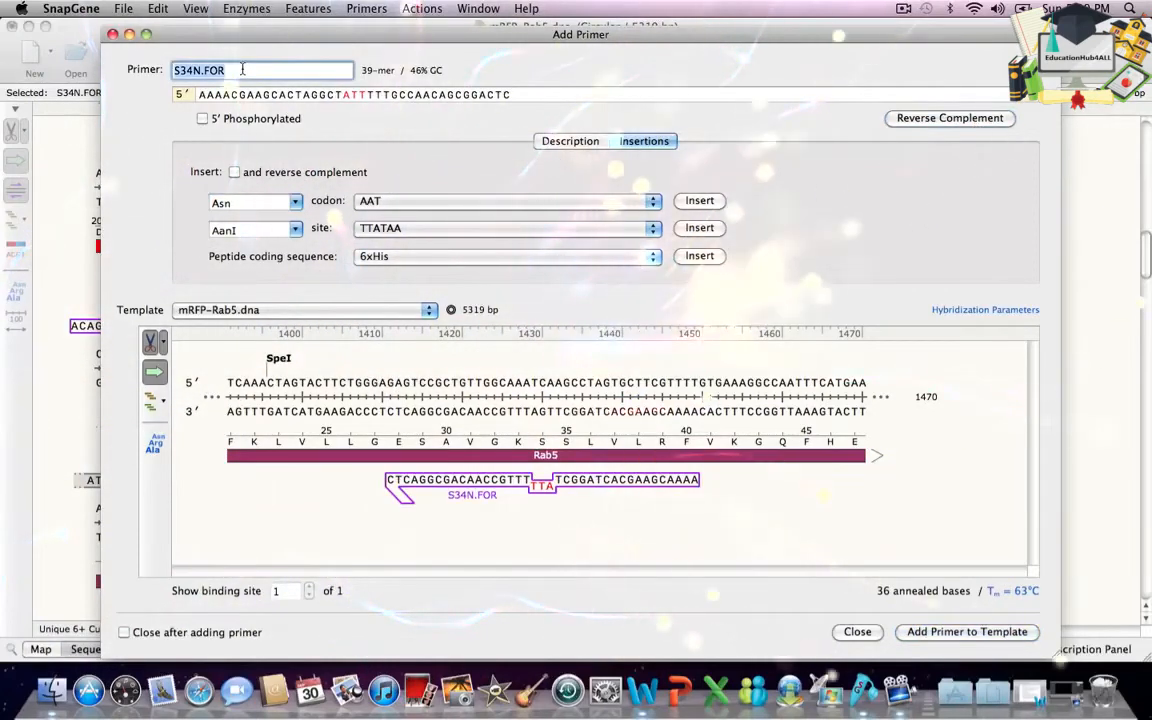
{"action": "key", "text": "Backspace"}
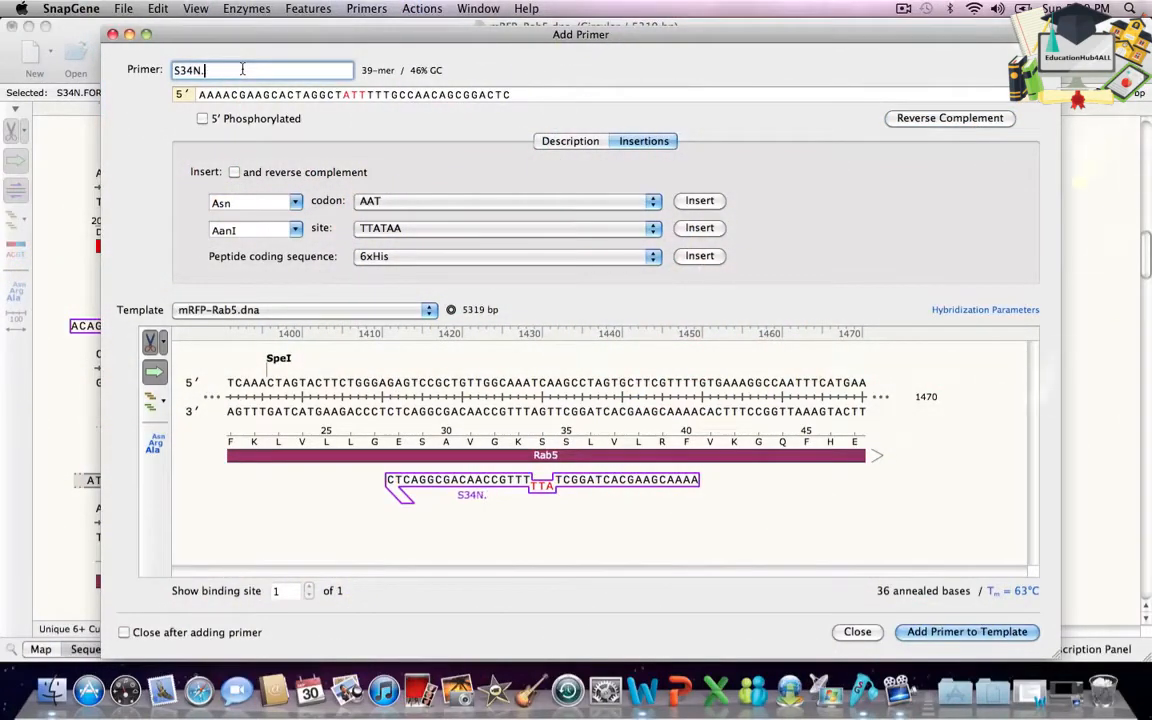
{"action": "type", "text": "REV"}
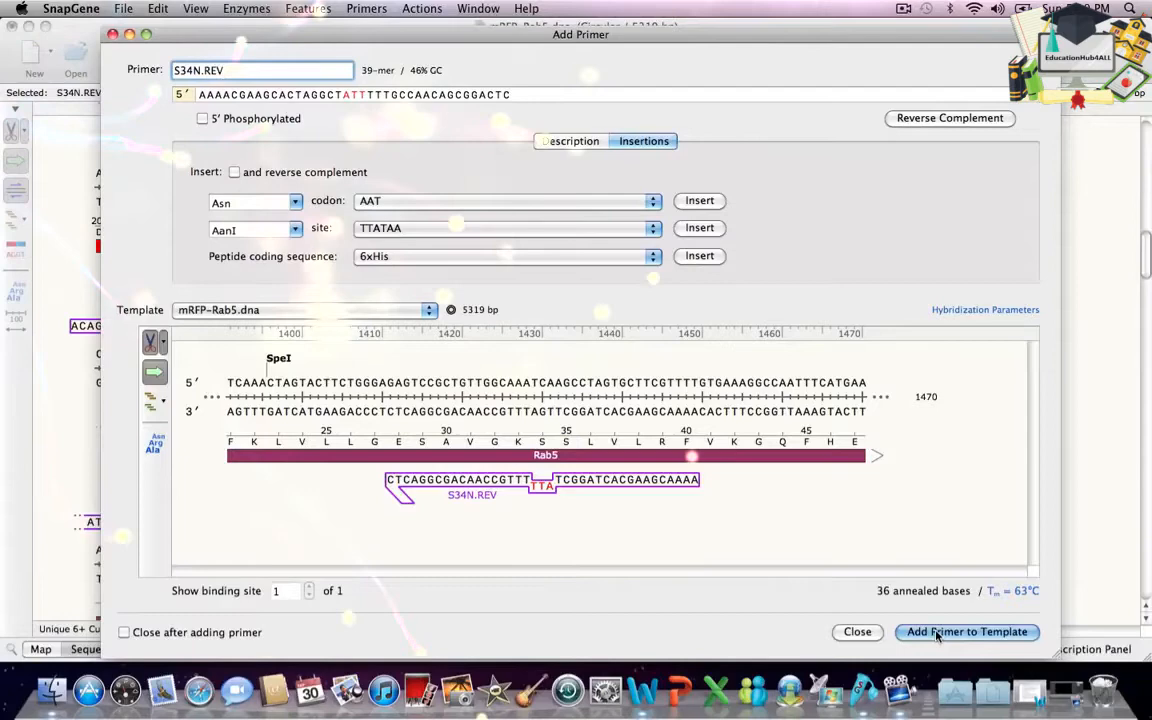
{"action": "left_click", "coordinate": [966, 632]}
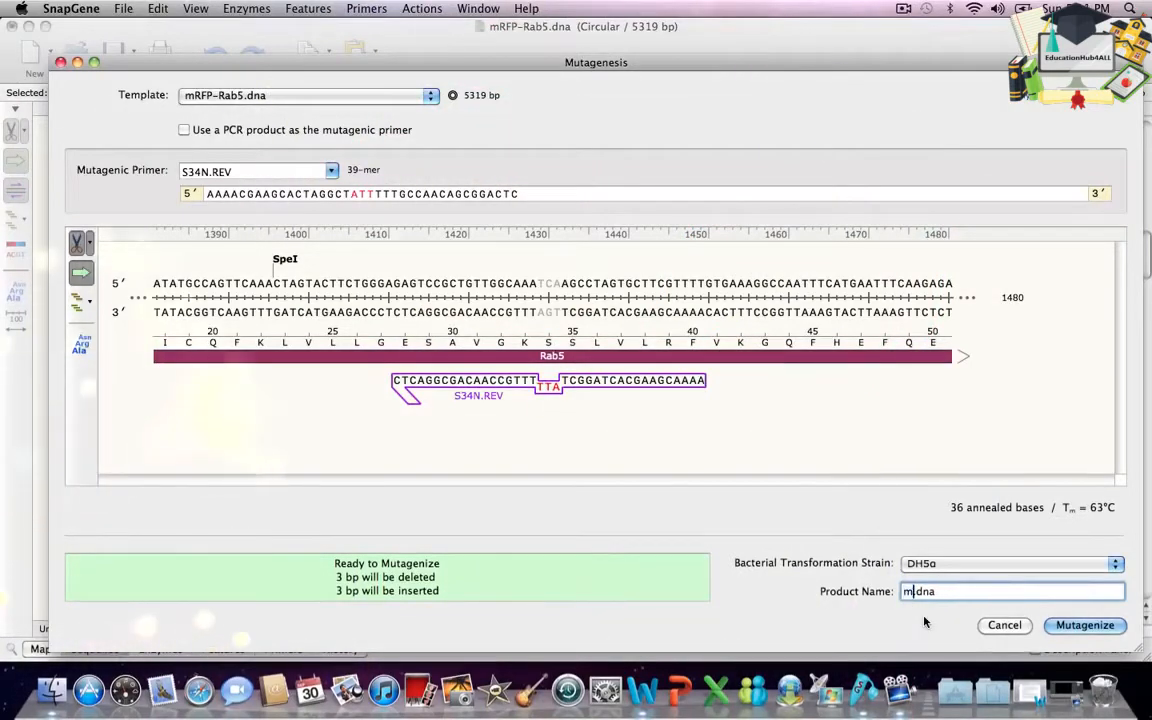
Name the mutagenesis product mRFP-Rab5 S34N and run Mutagenize with S34N.REV
{"action": "type", "text": "RFP-Rab5 (S"}
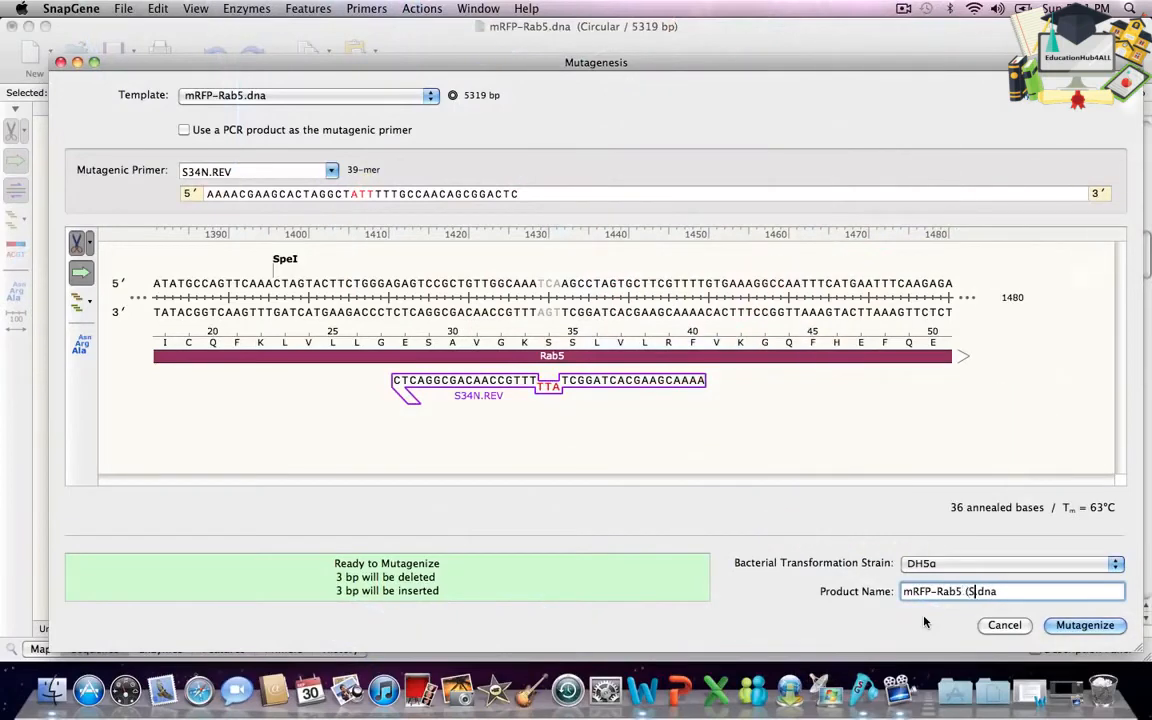
{"action": "type", "text": "34N"}
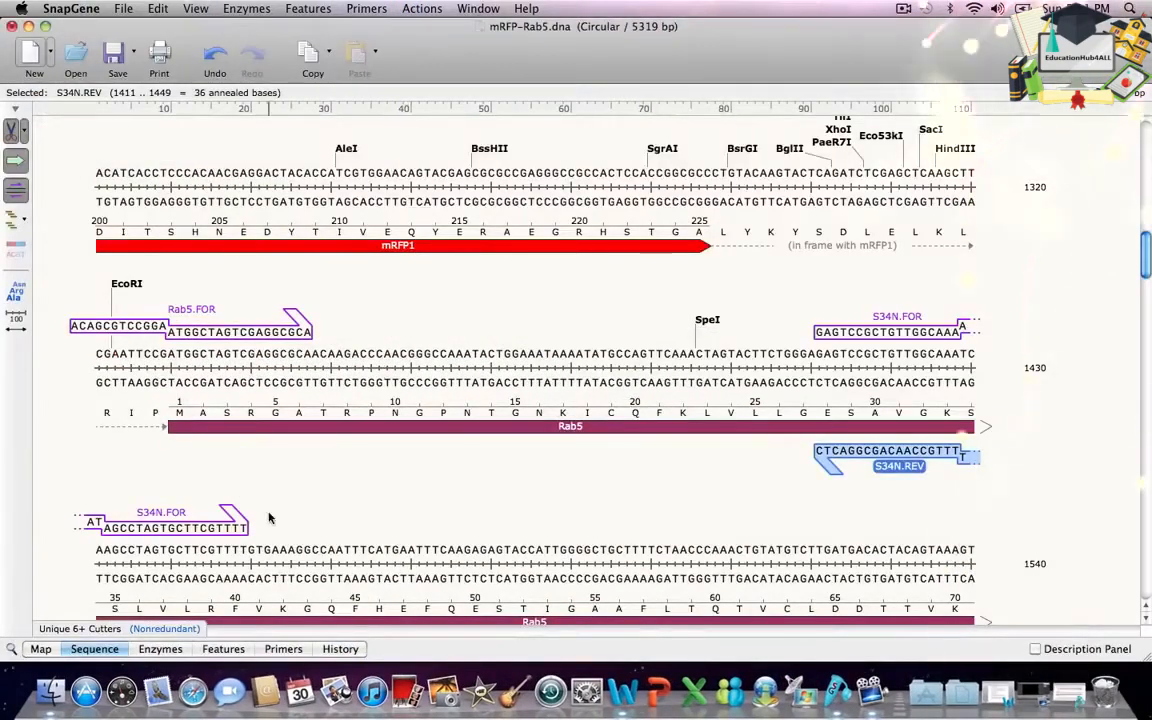
Select all four primers in the Primers list and export them as Rab5 primers.txt on the Desktop
{"action": "left_click", "coordinate": [284, 648]}
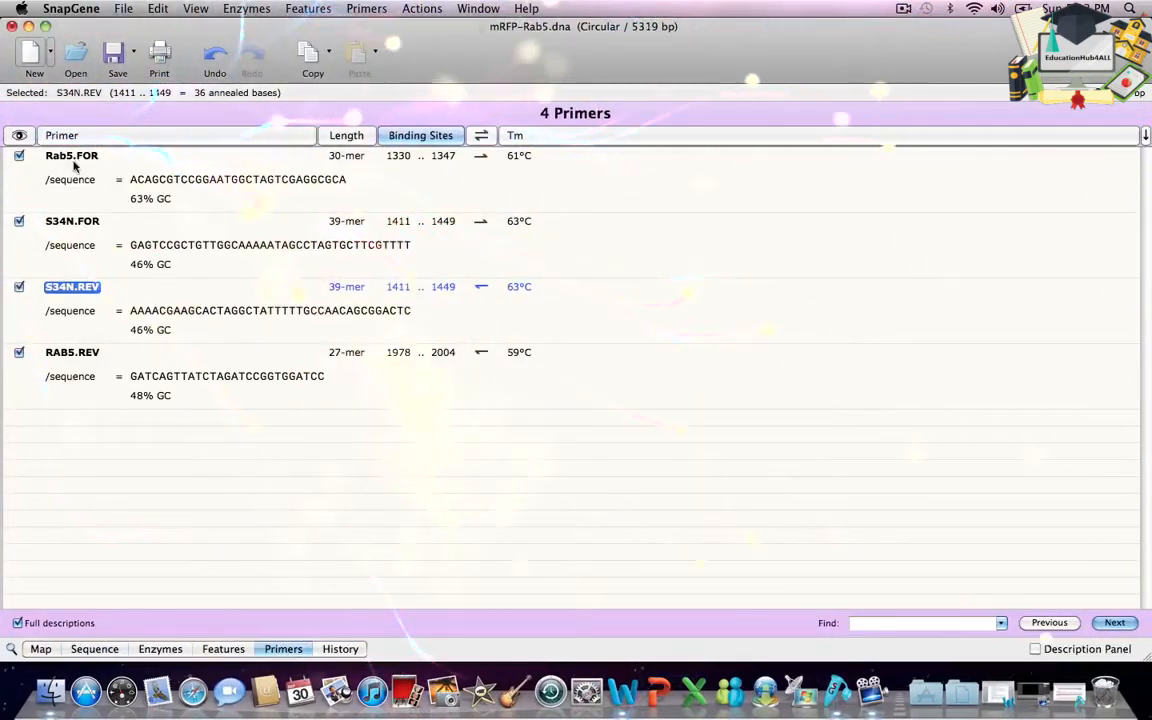
{"action": "left_click", "coordinate": [72, 156]}
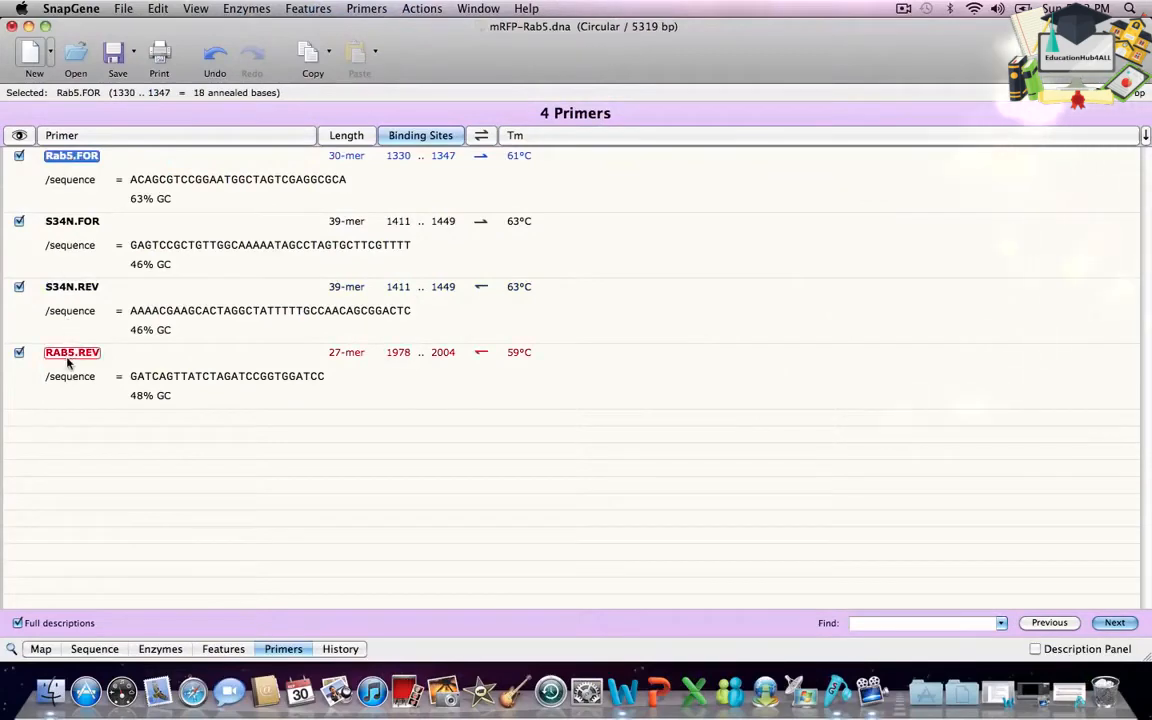
{"action": "key", "text": "cmd+a"}
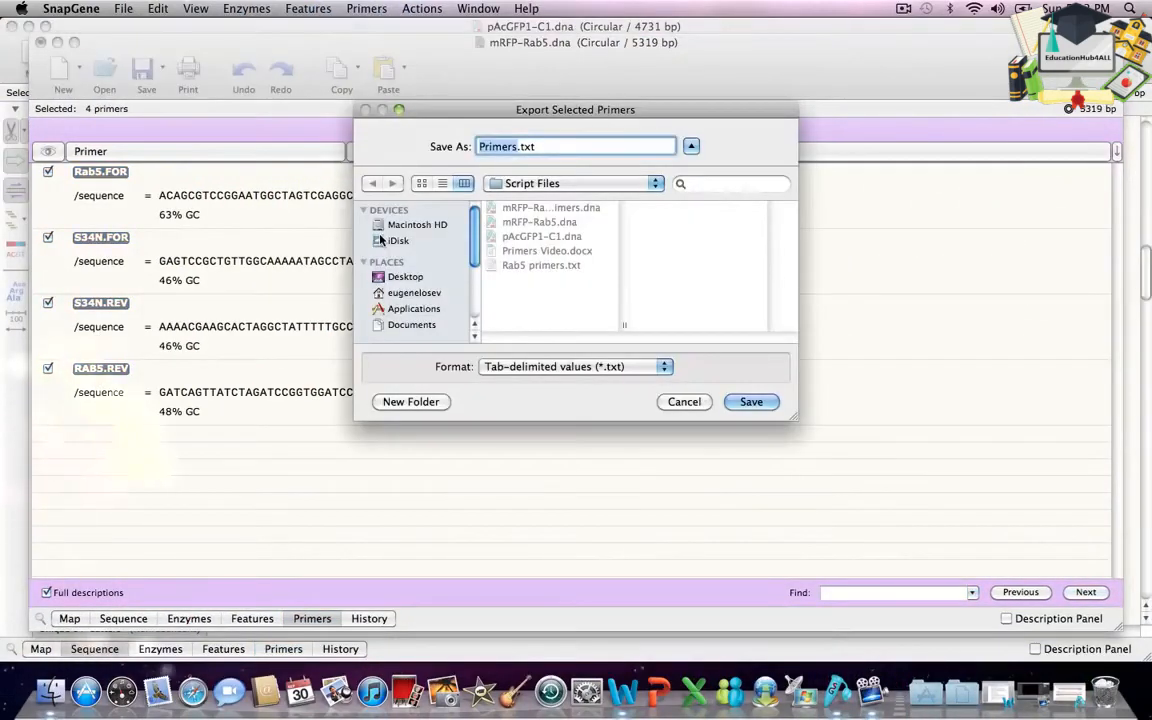
{"action": "left_click", "coordinate": [404, 276]}
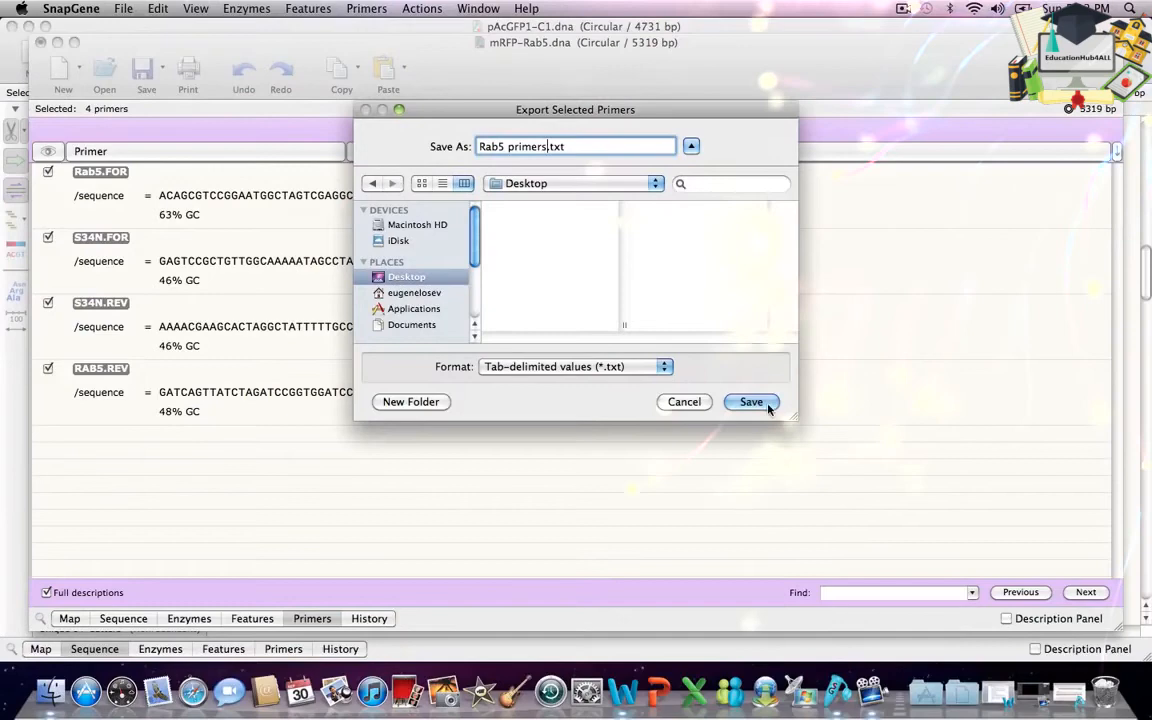
{"action": "left_click", "coordinate": [752, 400]}
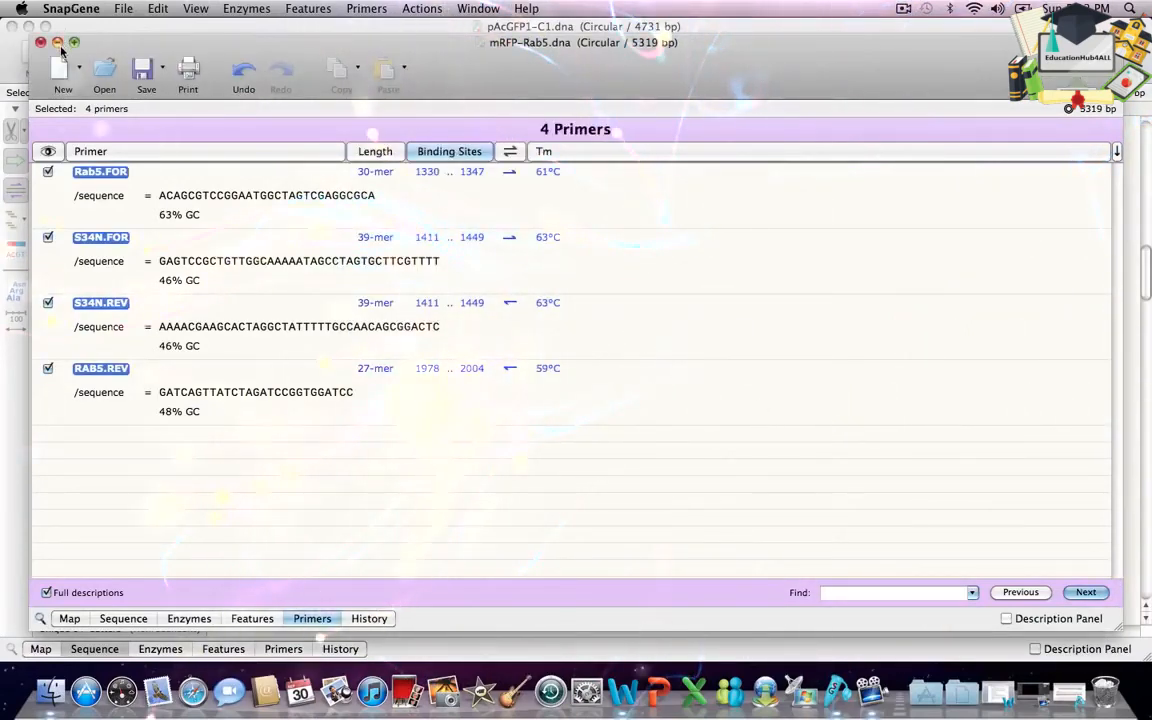
View Rab5 primers.txt in TextEdit to check the four primer sequences, then close it
{"action": "left_click", "coordinate": [40, 42]}
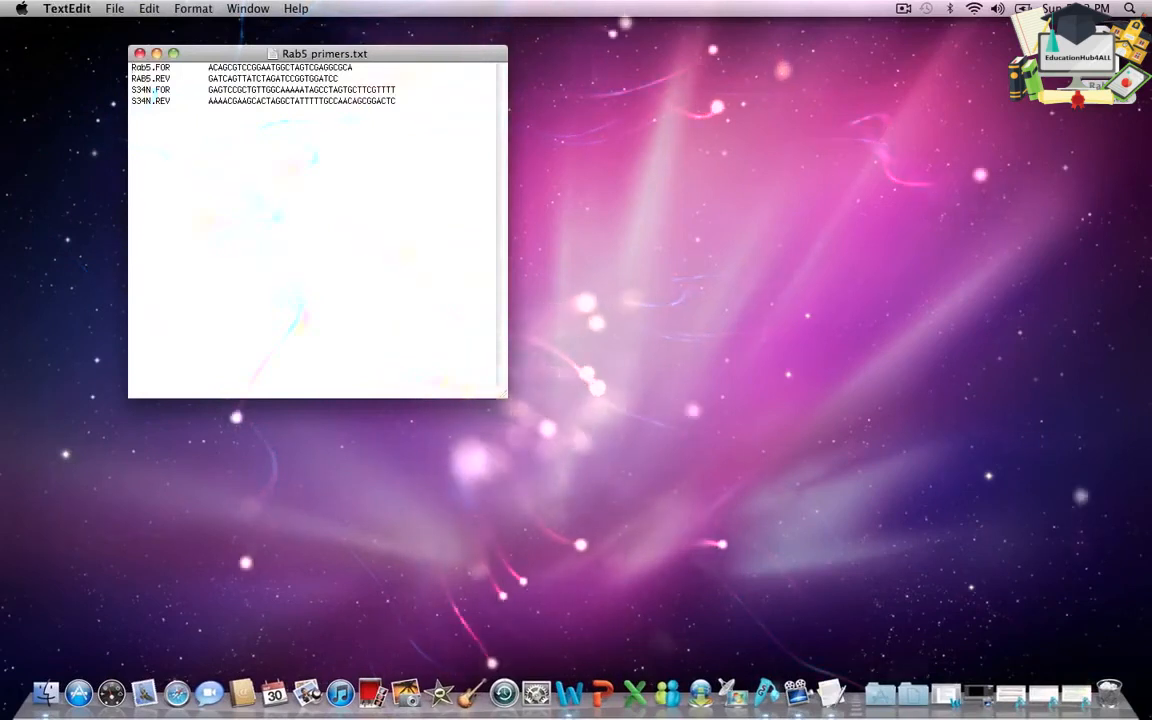
{"action": "mouse_move", "coordinate": [822, 150]}
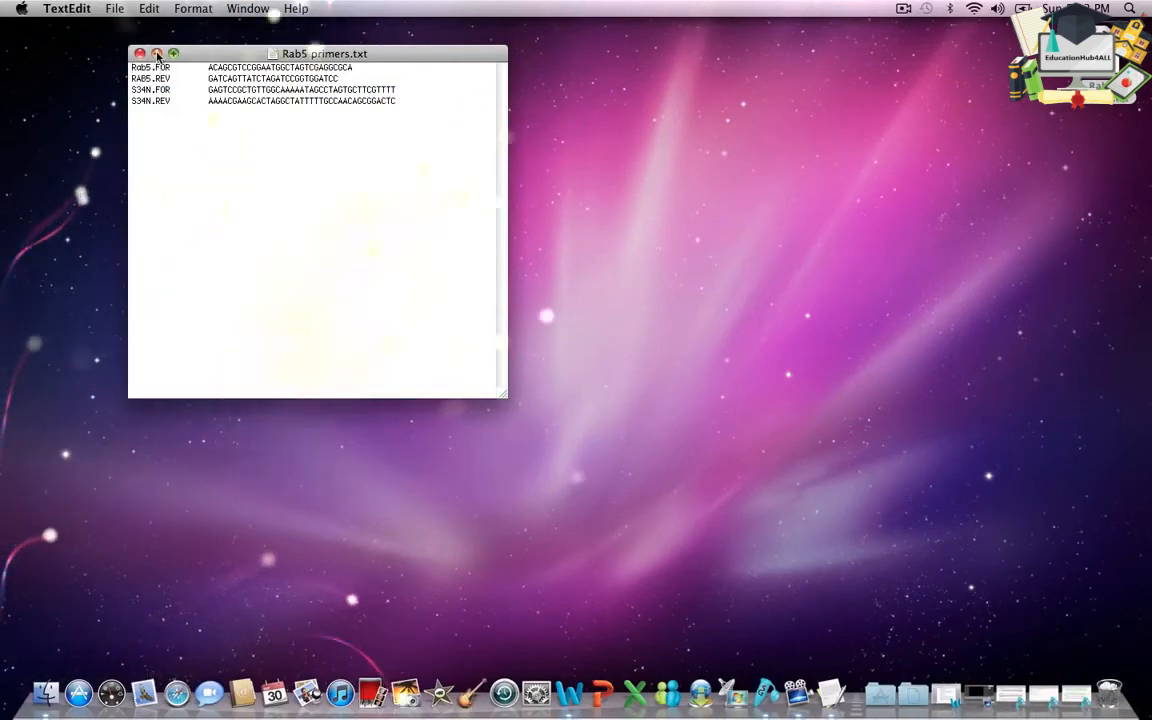
{"action": "left_click", "coordinate": [140, 52]}
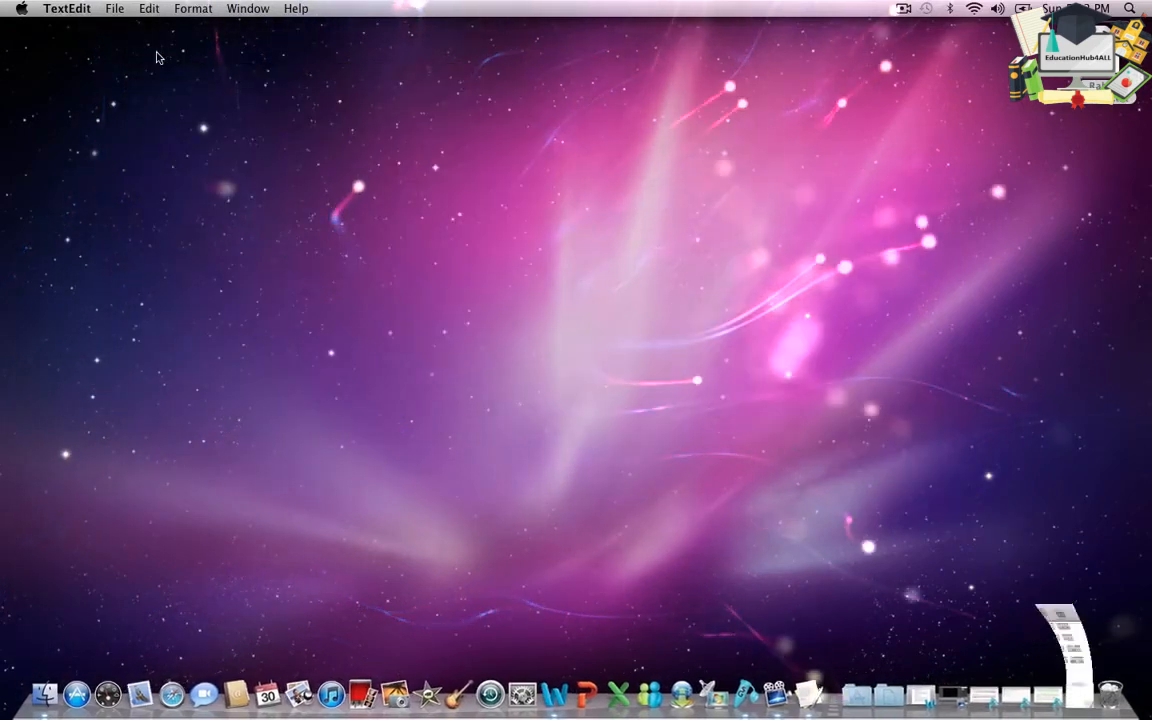